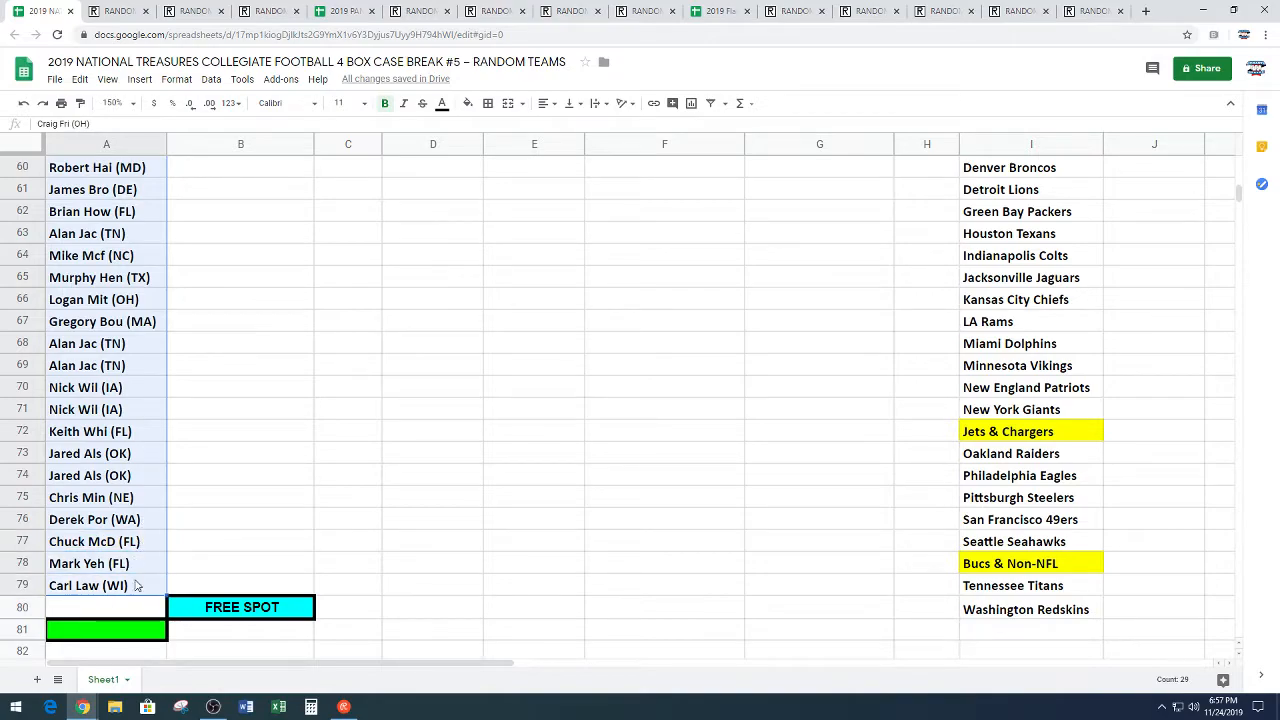
{"action": "mouse_move", "coordinate": [336, 480]}
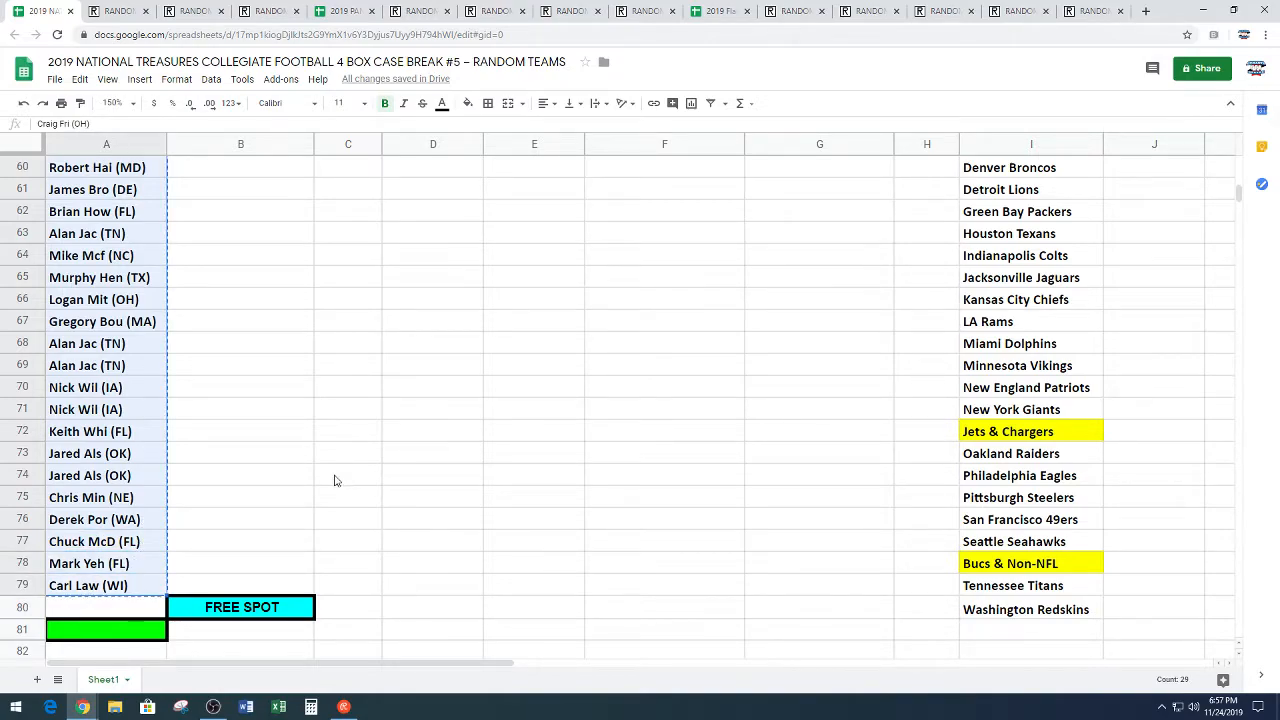
- Copy the break spot names from column A of the roster
{"action": "scroll", "scroll_direction": "up", "scroll_amount": 3}
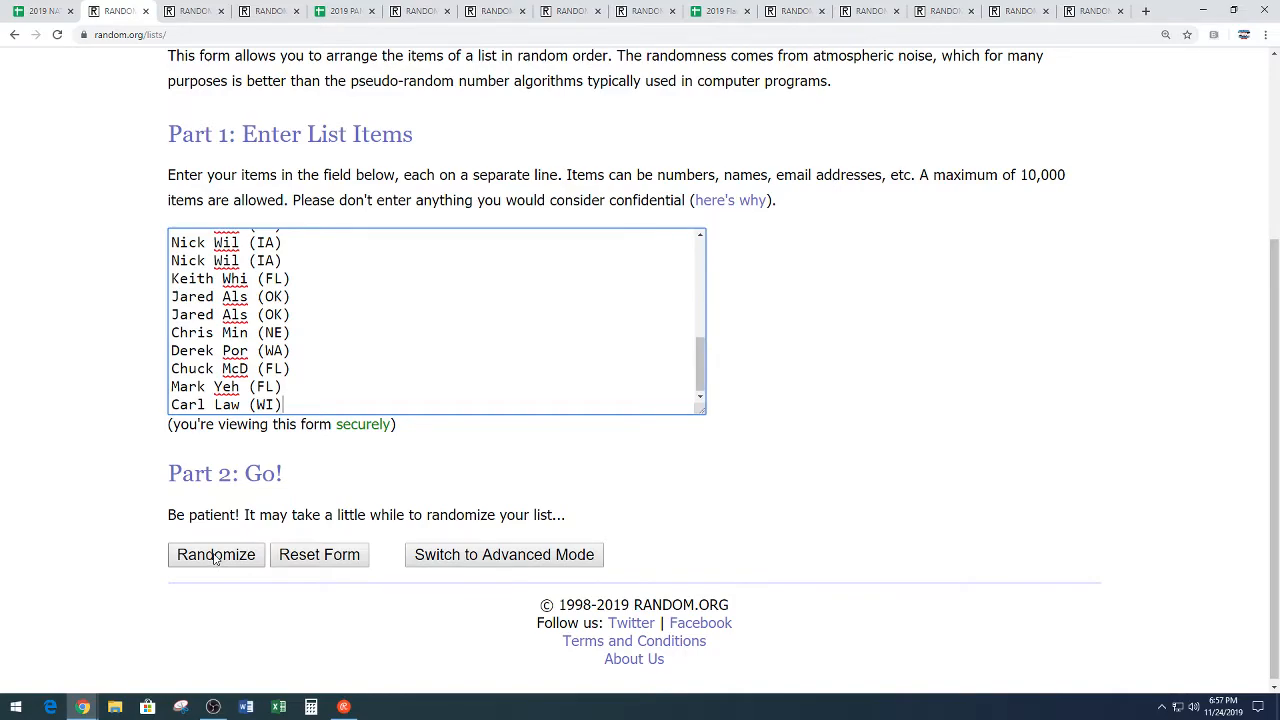
- Randomize the pasted 29-name list repeatedly, seven shuffles in total, then return to the roster sheet
{"action": "left_click", "coordinate": [216, 554]}
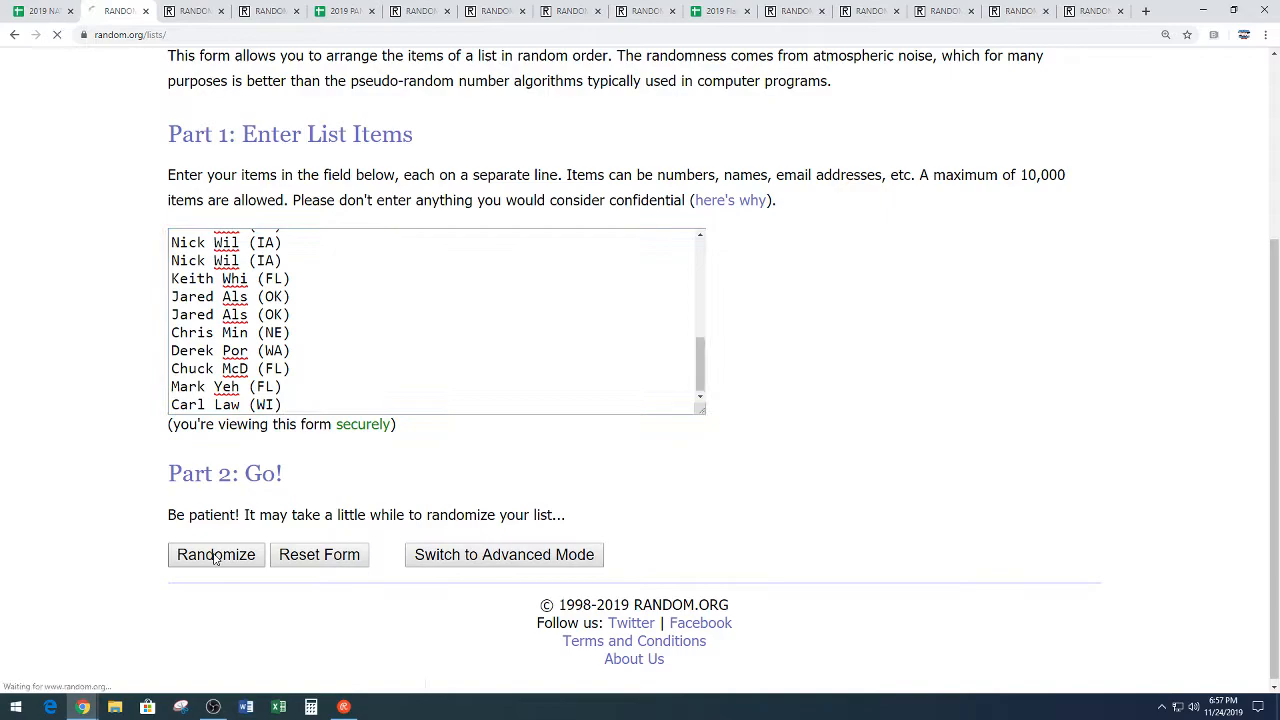
{"action": "left_click", "coordinate": [216, 554]}
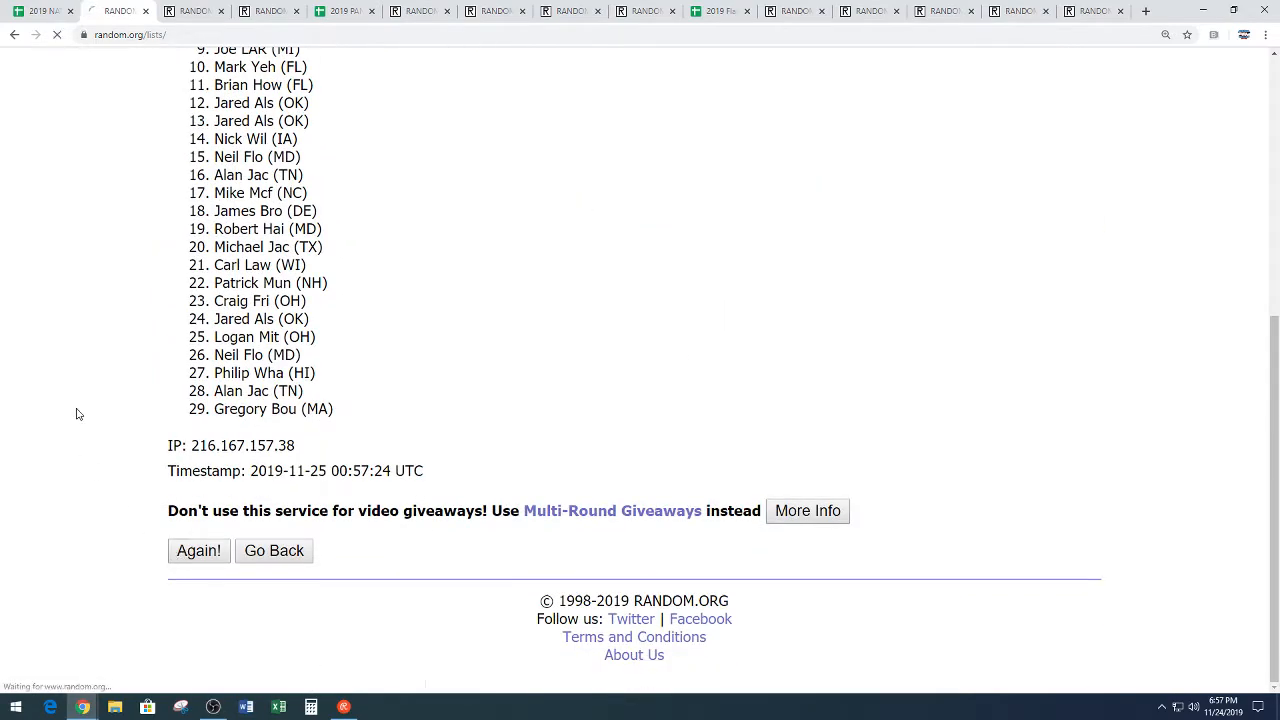
{"action": "left_click", "coordinate": [198, 552]}
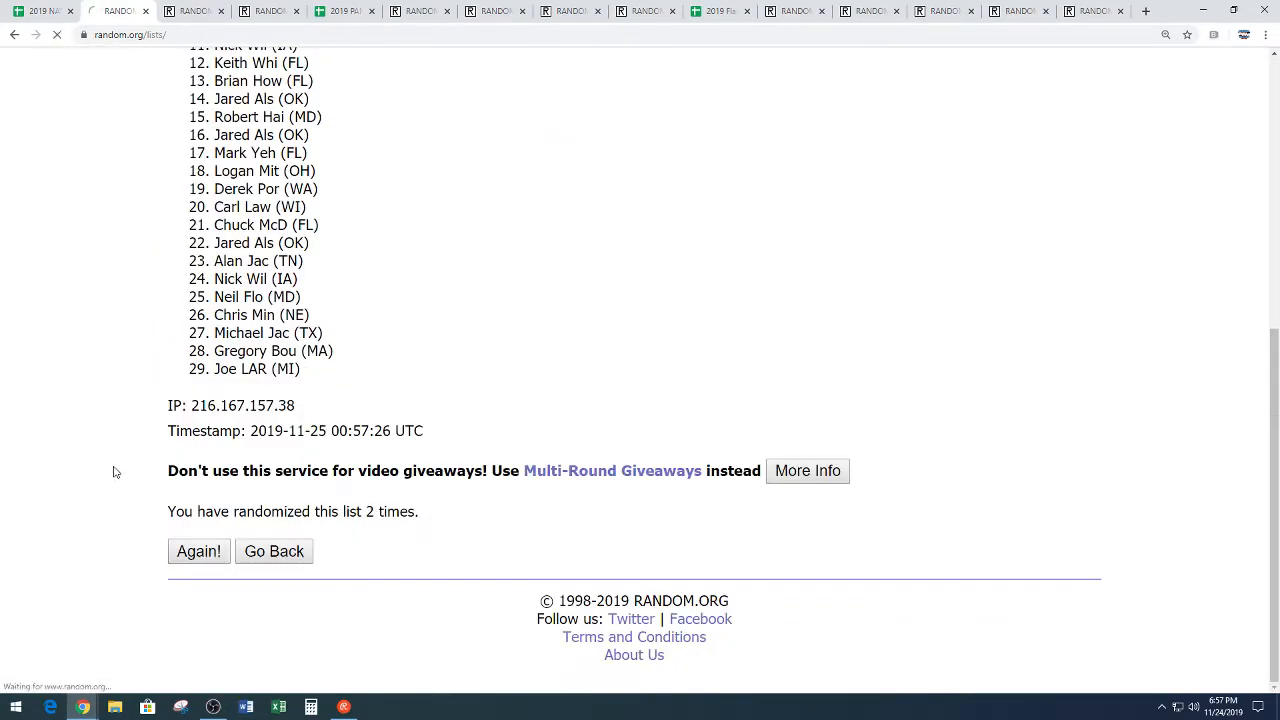
{"action": "left_click", "coordinate": [198, 552]}
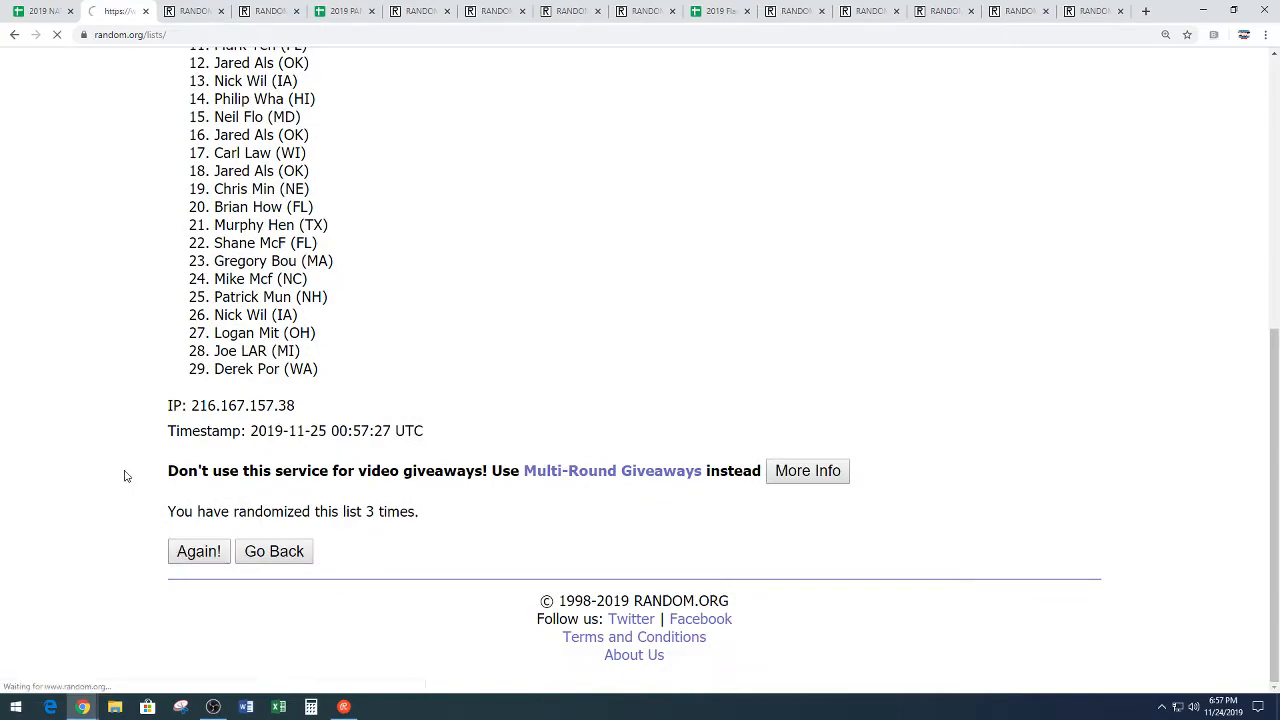
{"action": "left_click", "coordinate": [198, 552]}
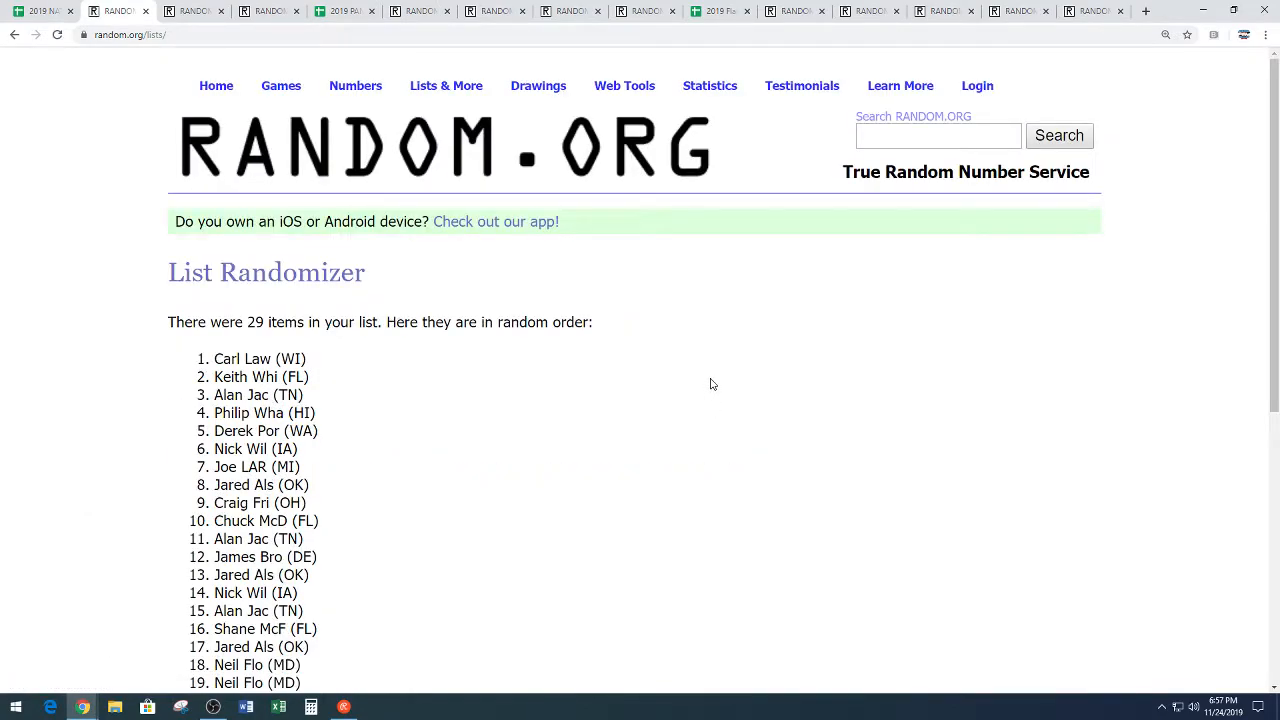
{"action": "mouse_move", "coordinate": [612, 472]}
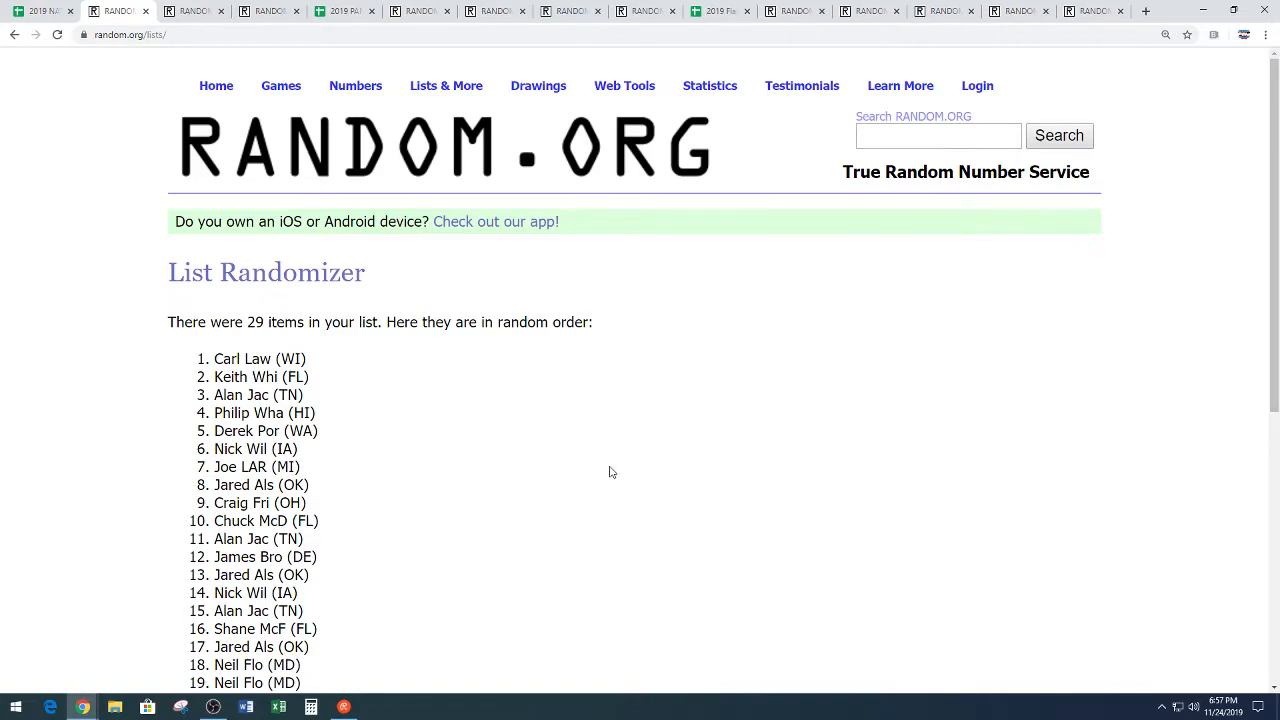
{"action": "scroll", "scroll_direction": "down", "scroll_amount": 3}
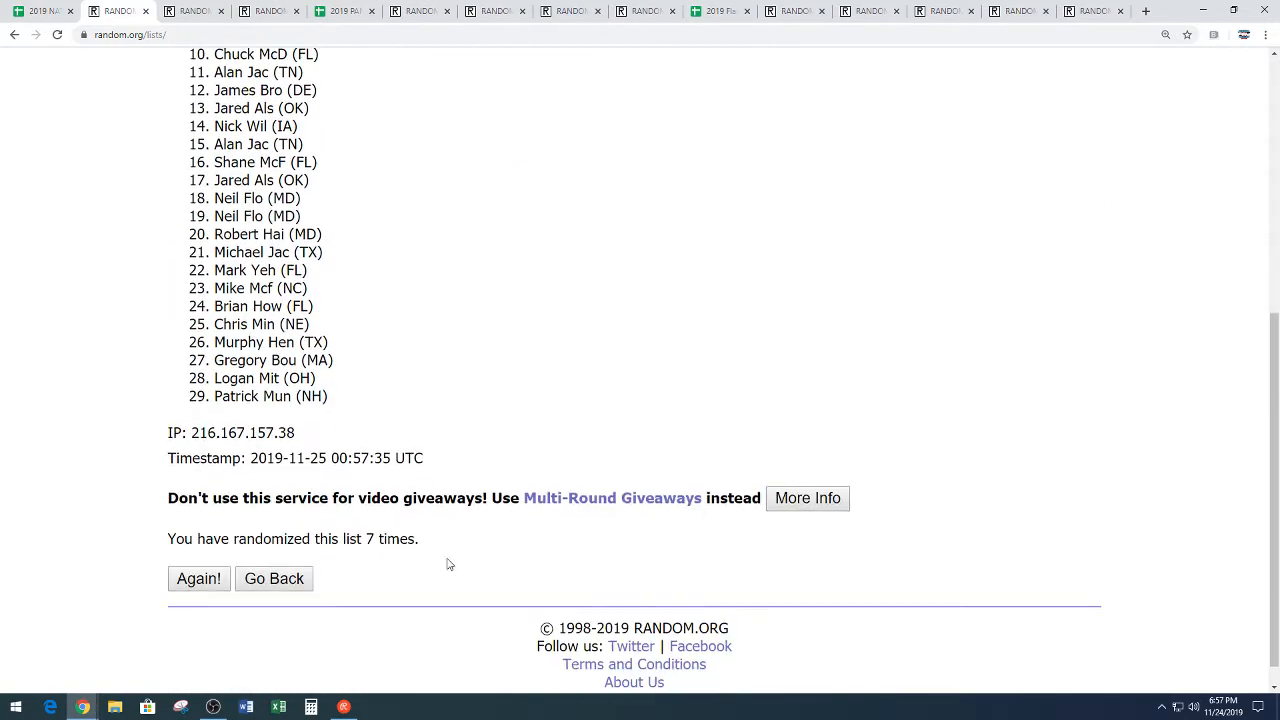
{"action": "mouse_move", "coordinate": [476, 414]}
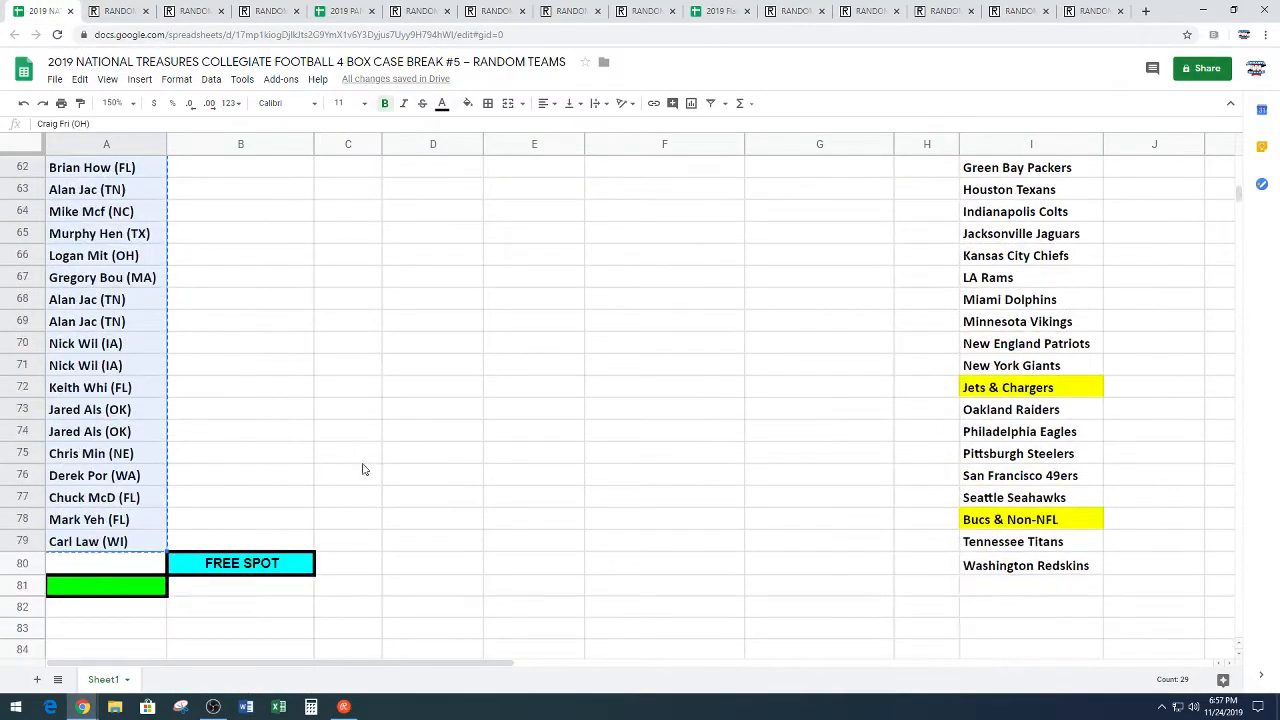
{"action": "left_click", "coordinate": [106, 540]}
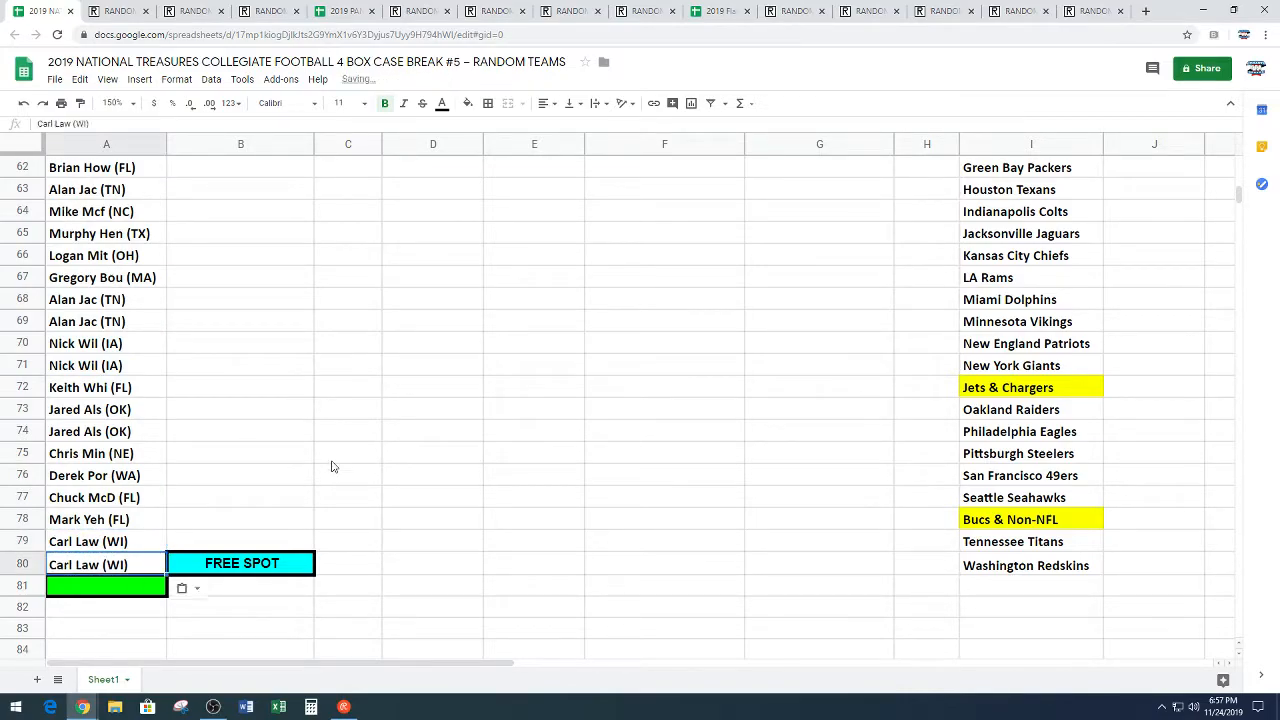
{"action": "left_click", "coordinate": [348, 452]}
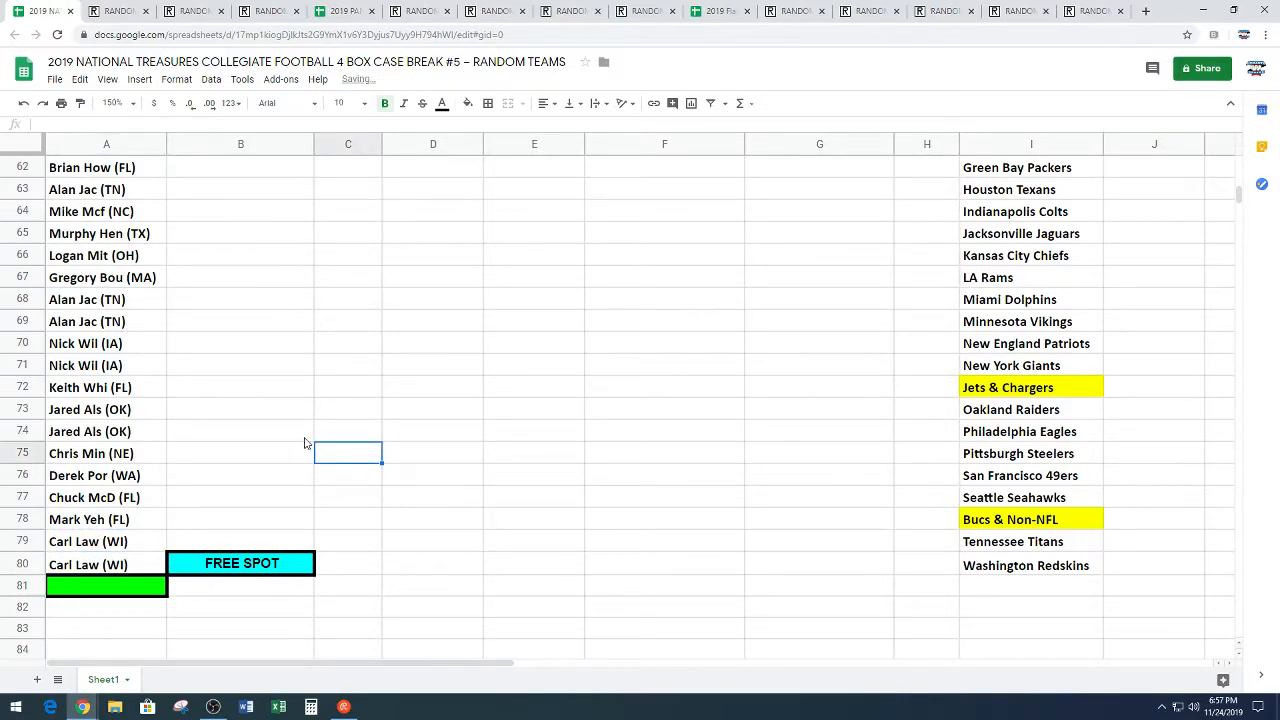
{"action": "scroll", "scroll_direction": "up", "scroll_amount": 3}
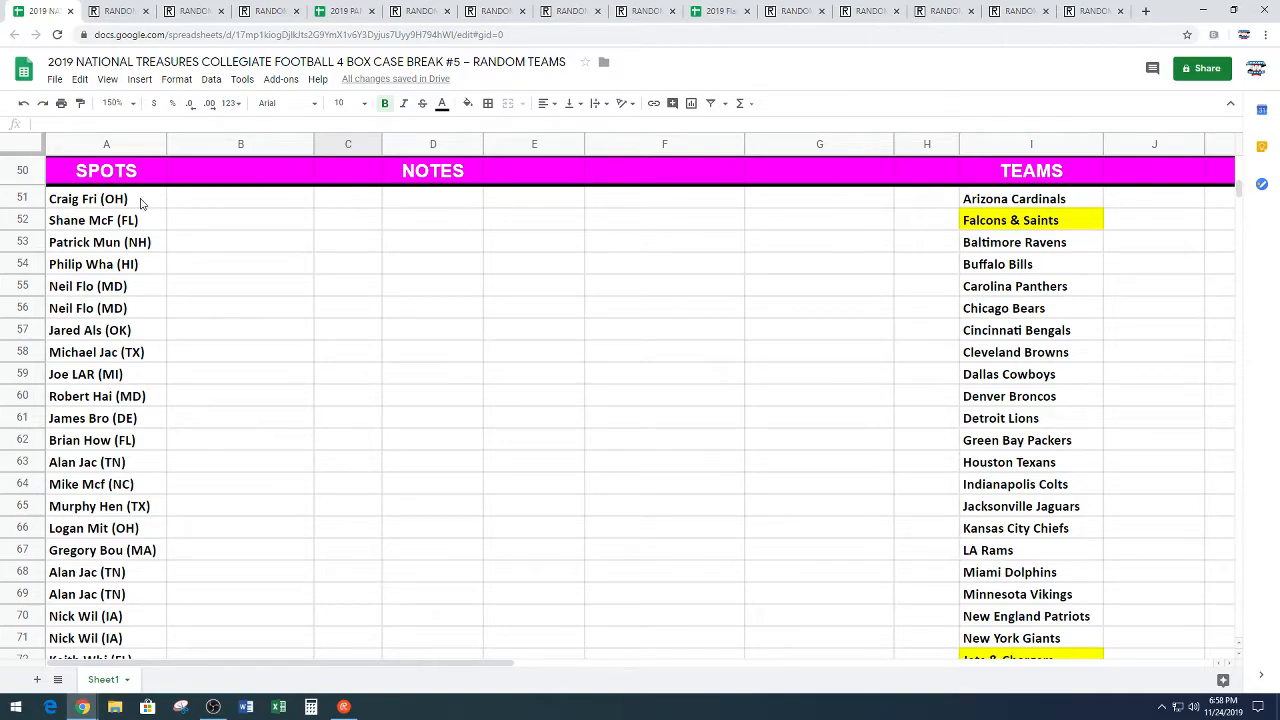
{"action": "scroll", "scroll_direction": "down", "scroll_amount": 3}
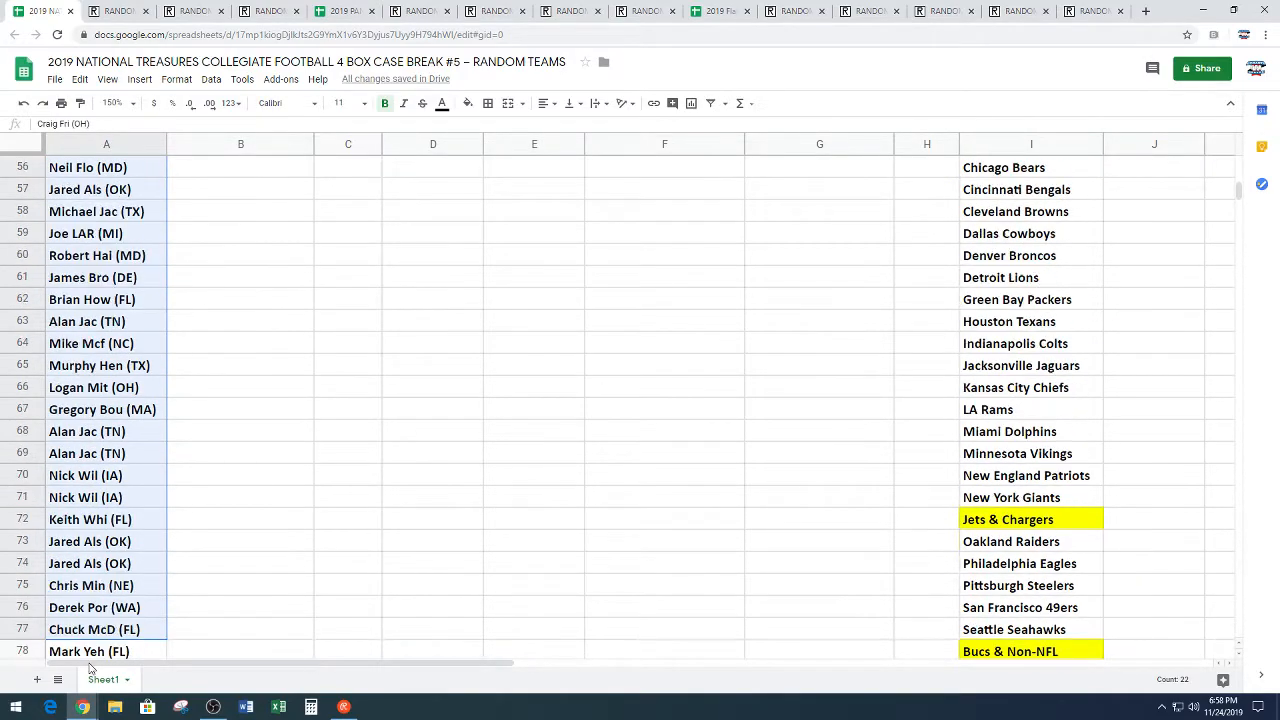
{"action": "scroll", "scroll_direction": "down", "scroll_amount": 3}
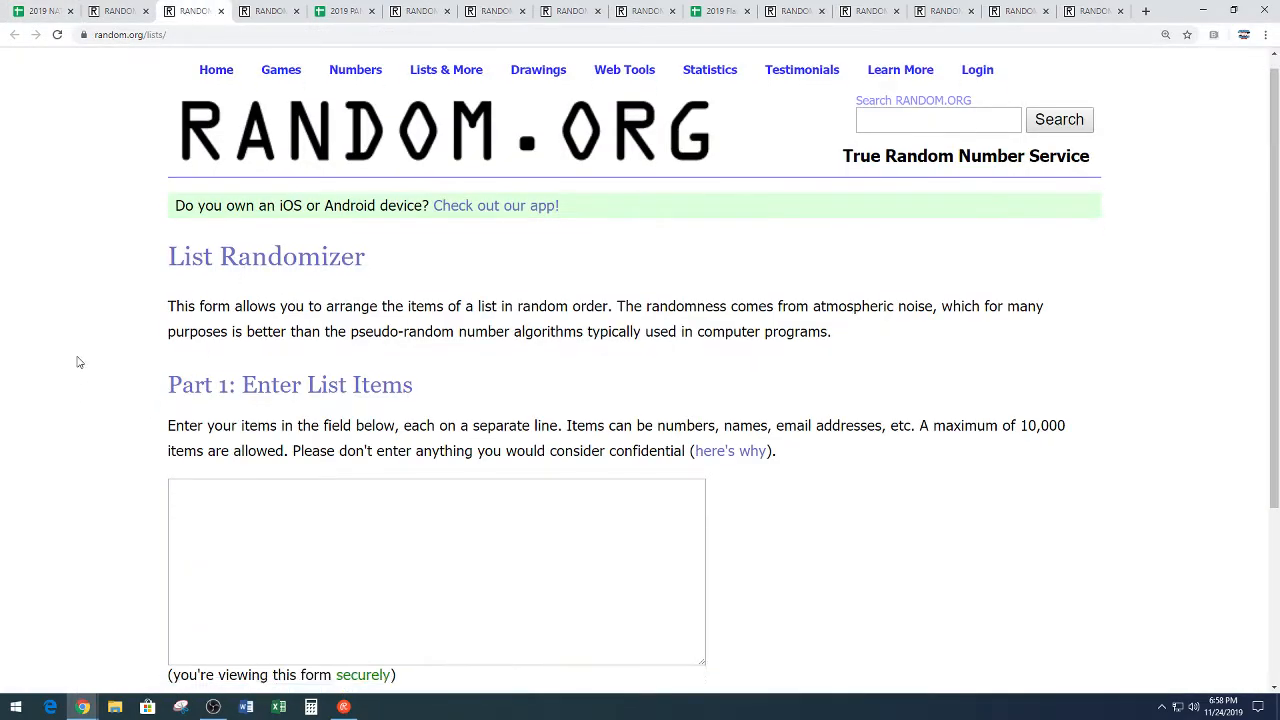
- Randomize the pasted 30-name list seven times in RANDOM.ORG
{"action": "scroll", "scroll_direction": "down", "scroll_amount": 3}
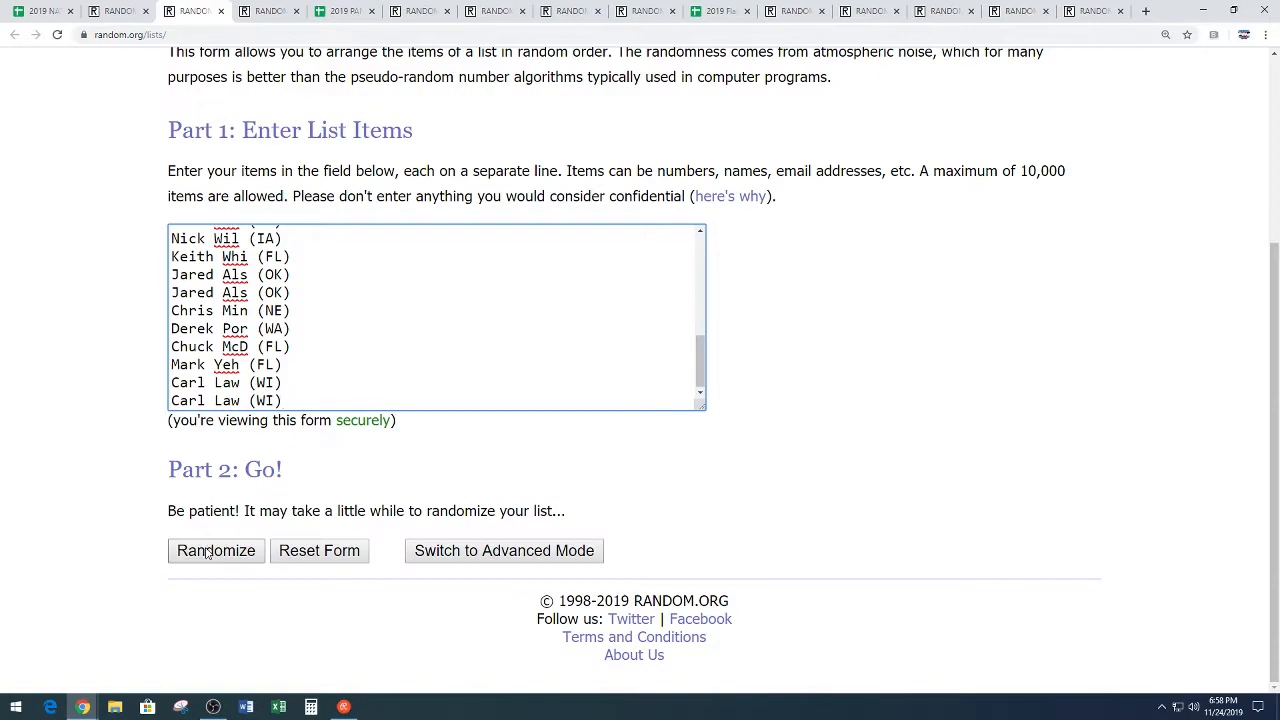
{"action": "left_click", "coordinate": [216, 550]}
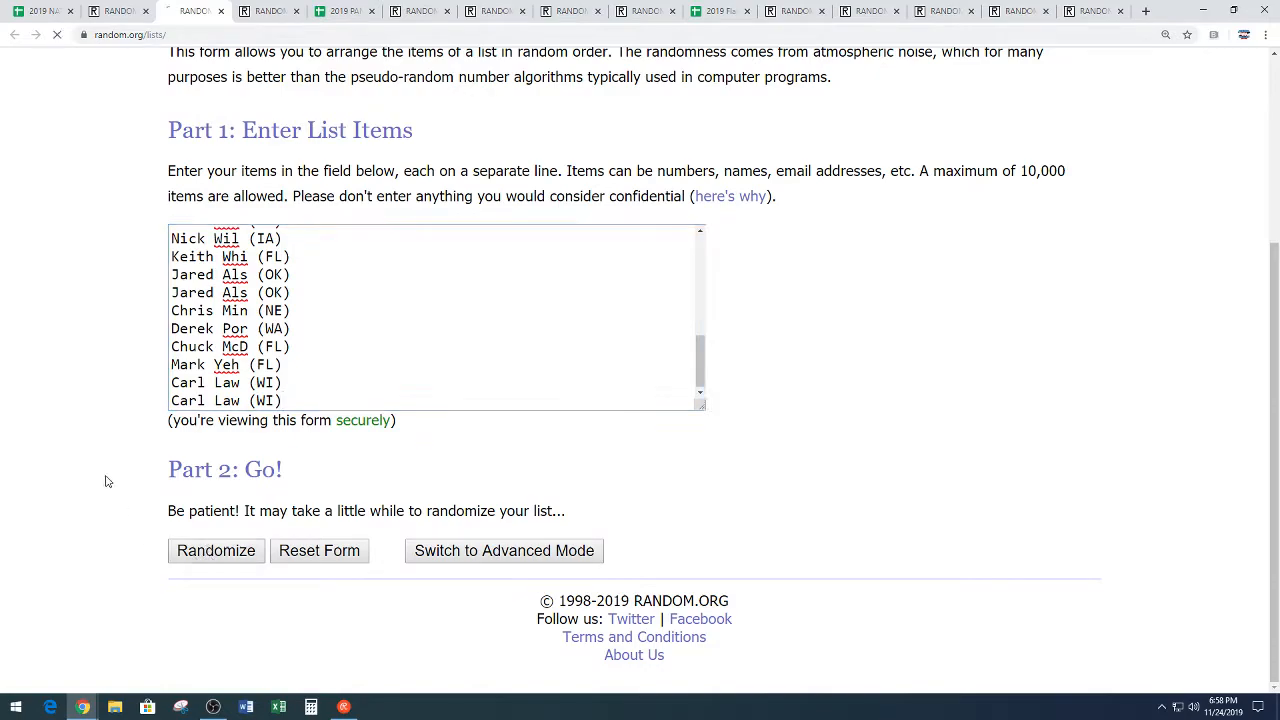
{"action": "left_click", "coordinate": [216, 550]}
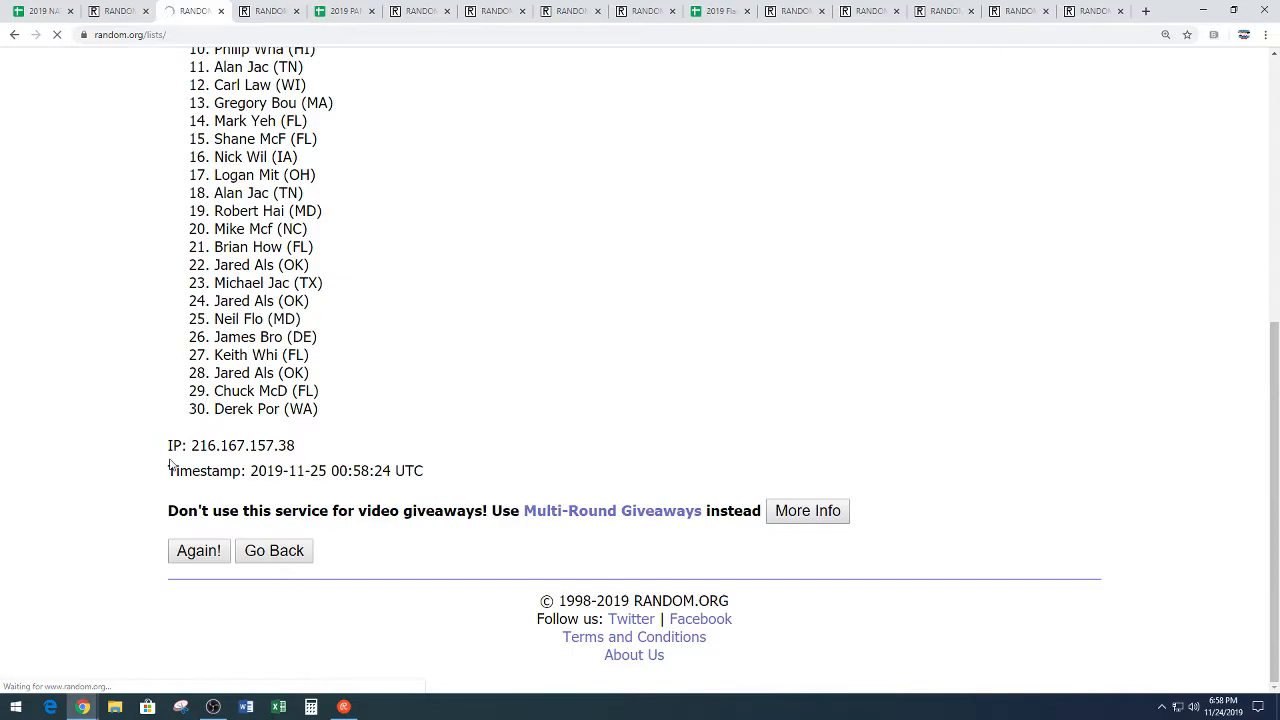
{"action": "left_click", "coordinate": [198, 552]}
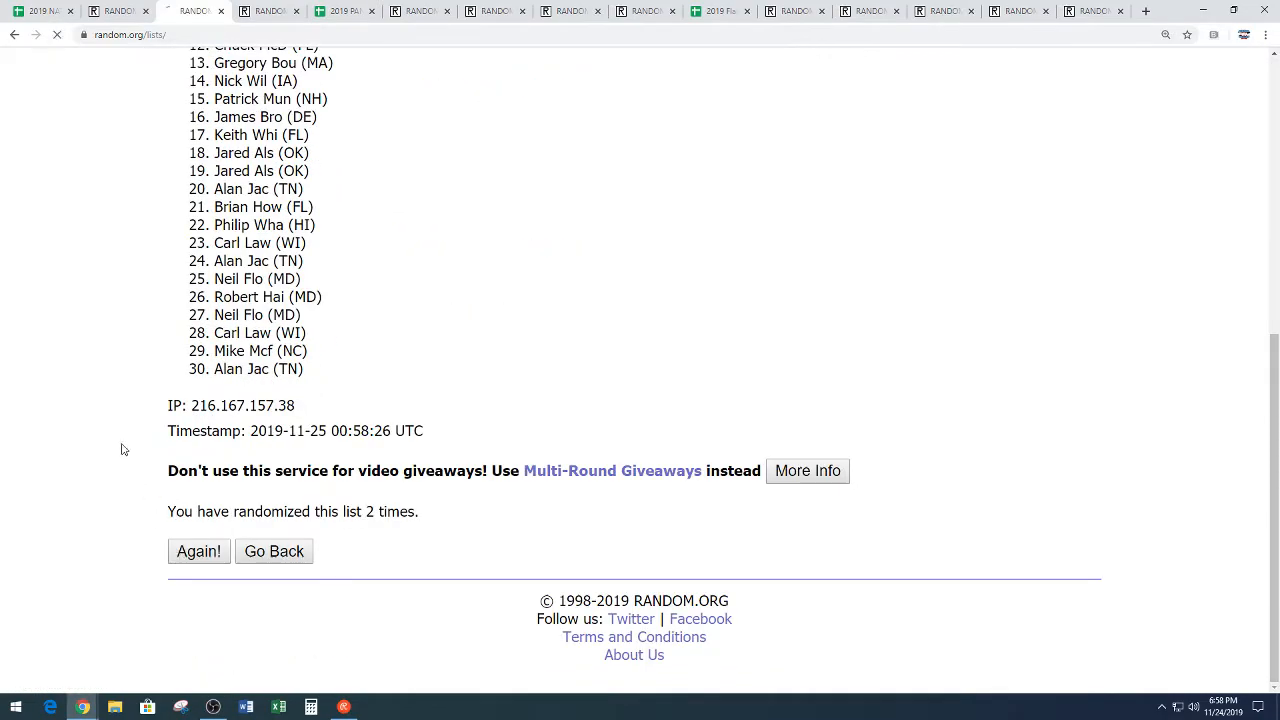
{"action": "left_click", "coordinate": [198, 552]}
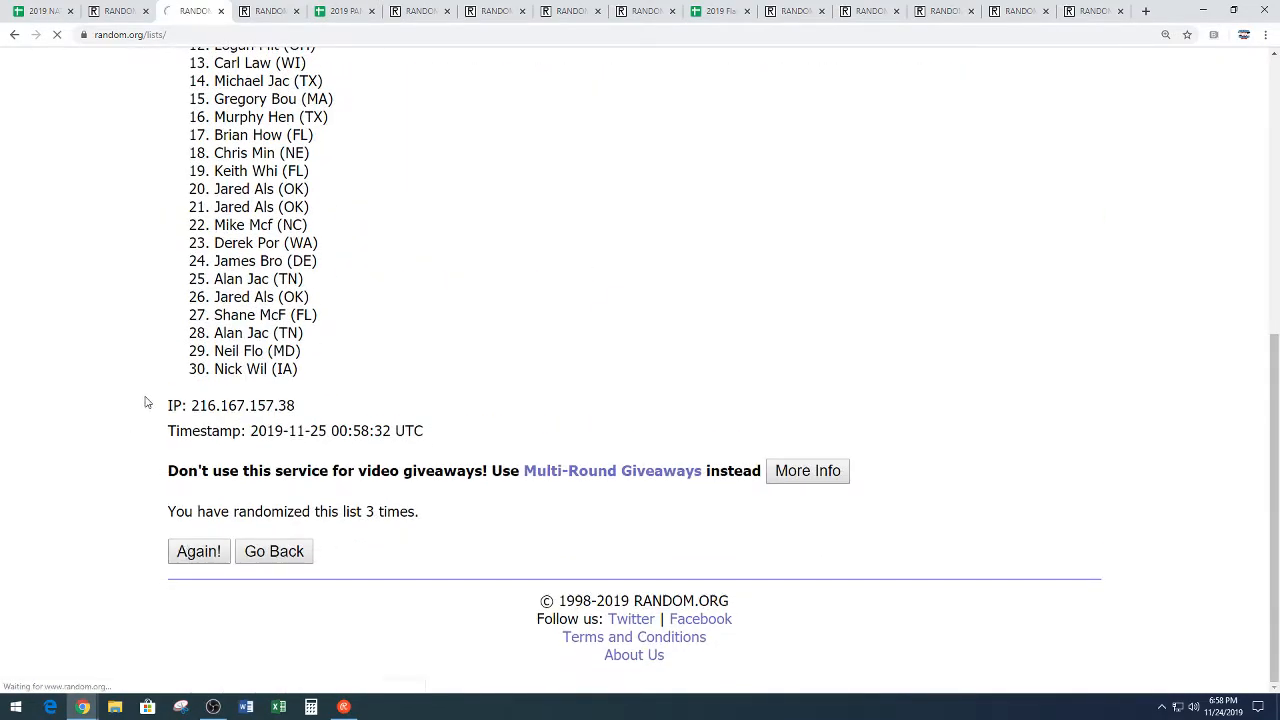
{"action": "left_click", "coordinate": [198, 552]}
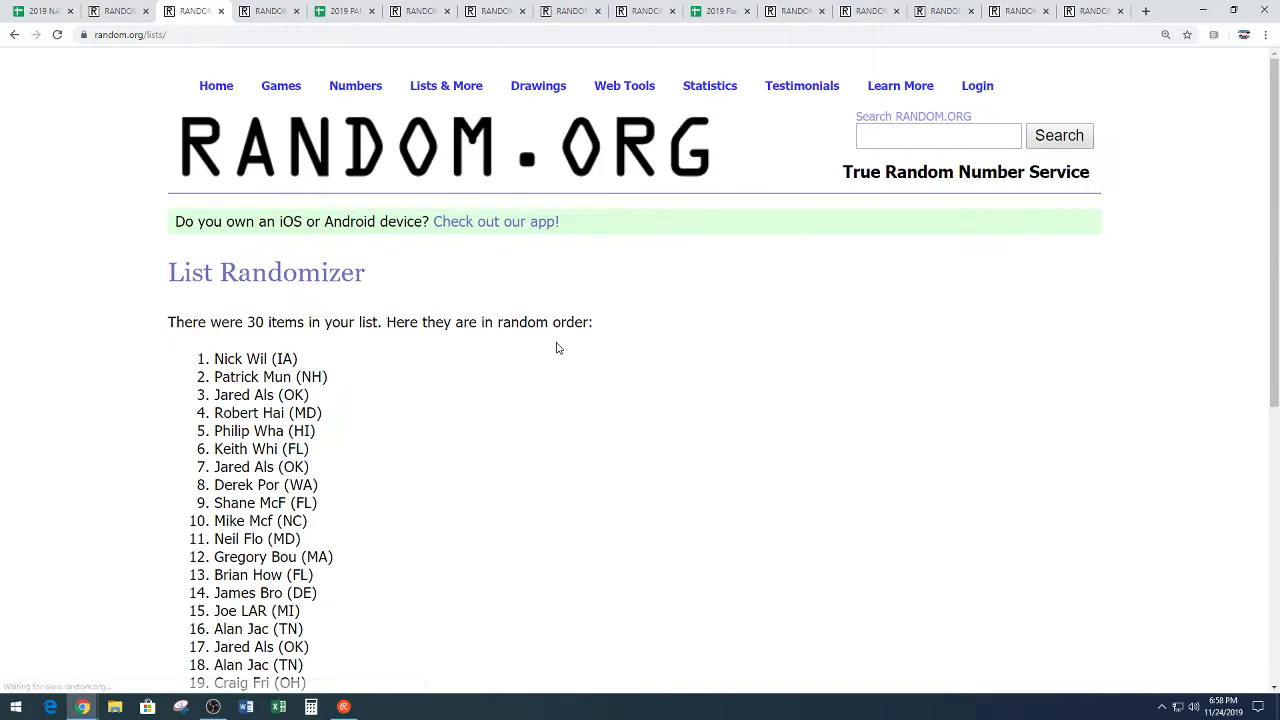
- Copy the final shuffled order of all 30 names
{"action": "scroll", "scroll_direction": "down", "scroll_amount": 3}
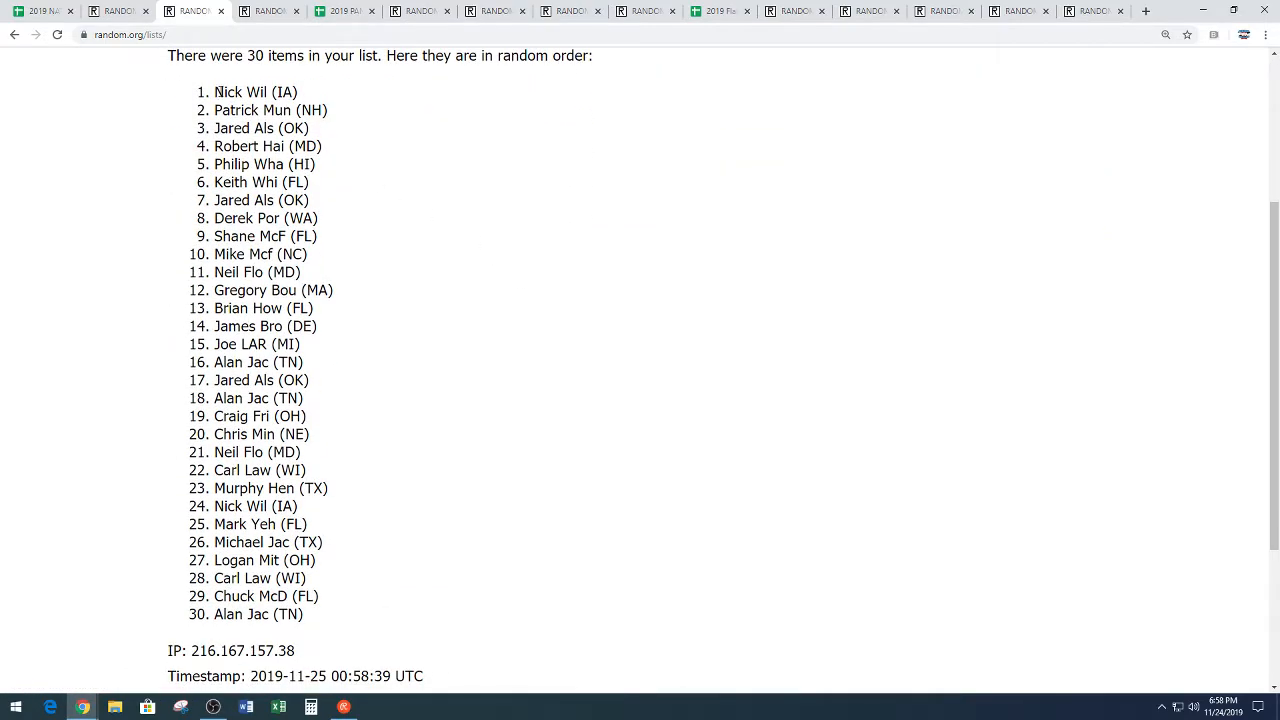
{"action": "left_click_drag", "start_coordinate": [214, 92], "coordinate": [320, 614]}
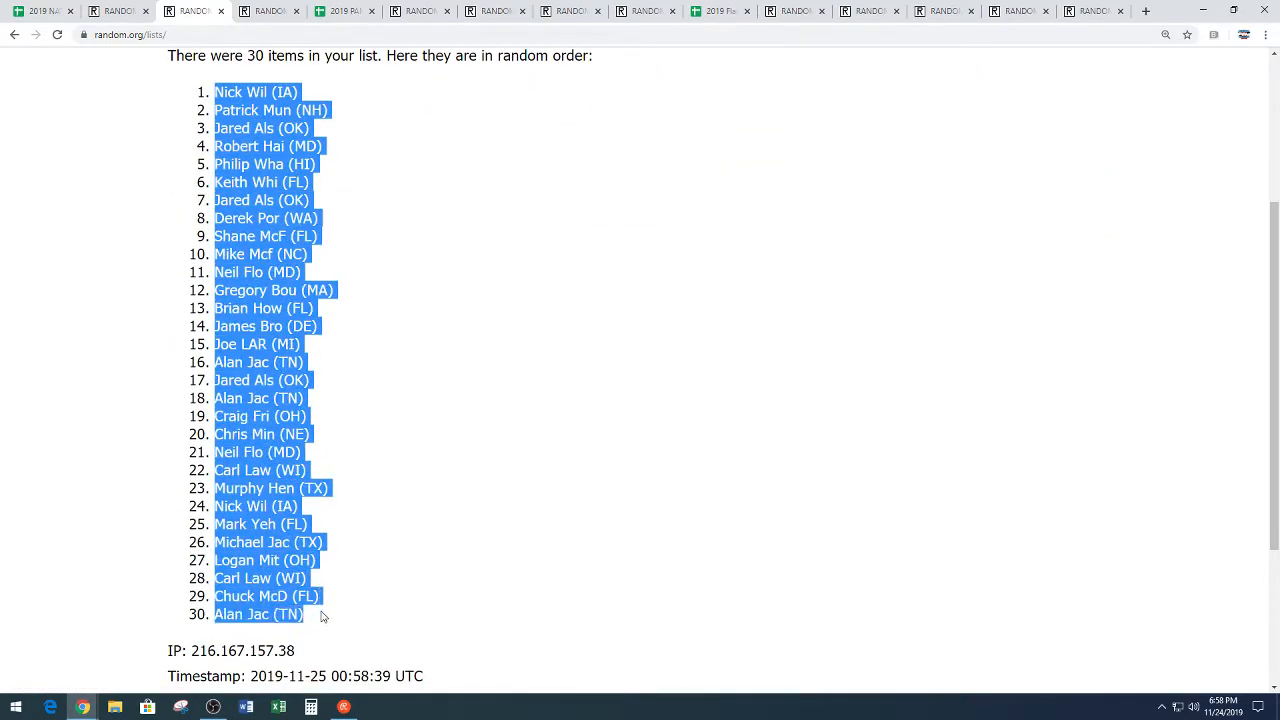
{"action": "right_click", "coordinate": [280, 324]}
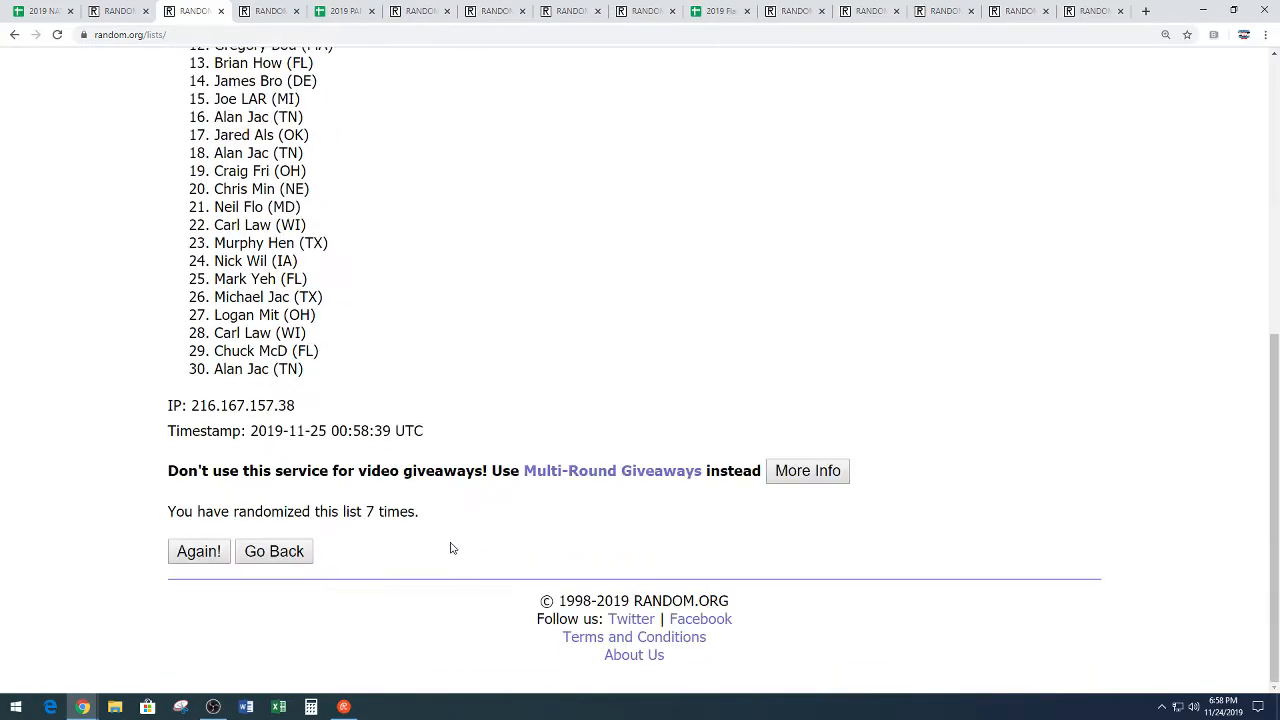
{"action": "left_click", "coordinate": [198, 552]}
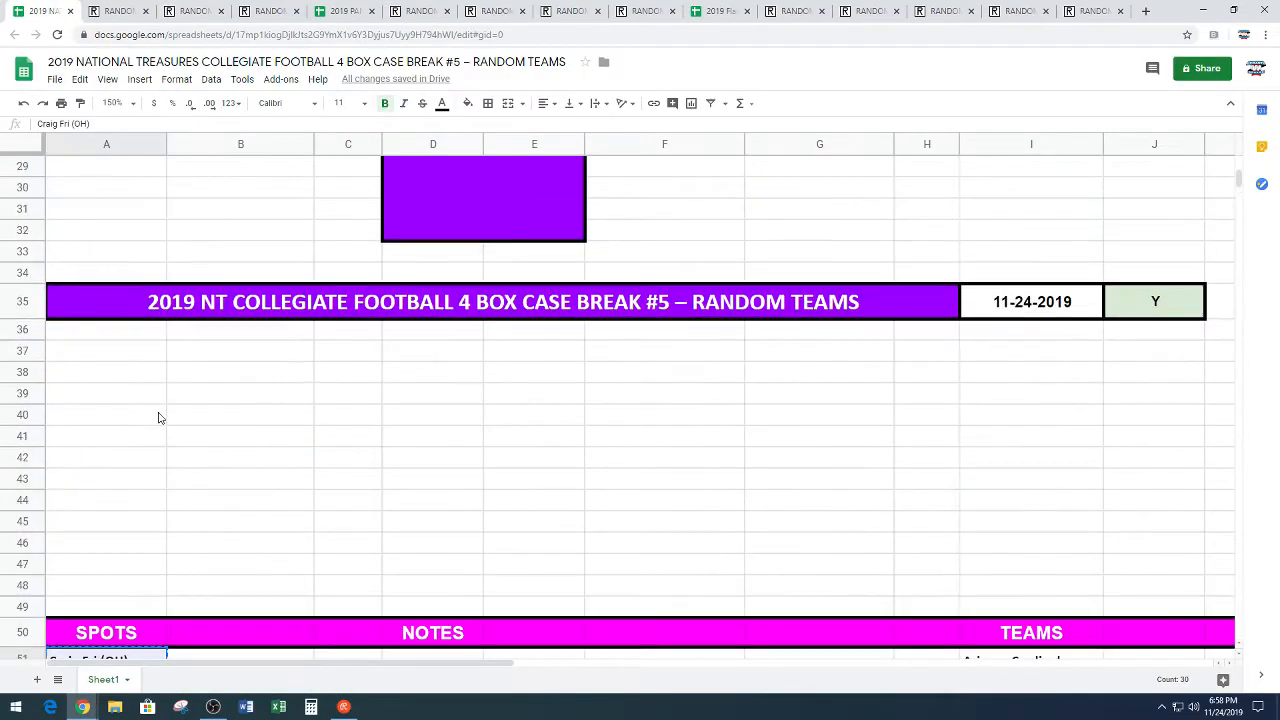
- Paste the randomized names into A1:A15 and F1:F15 beside the Dynasty Breaks logo
{"action": "scroll", "scroll_direction": "up", "scroll_amount": 3}
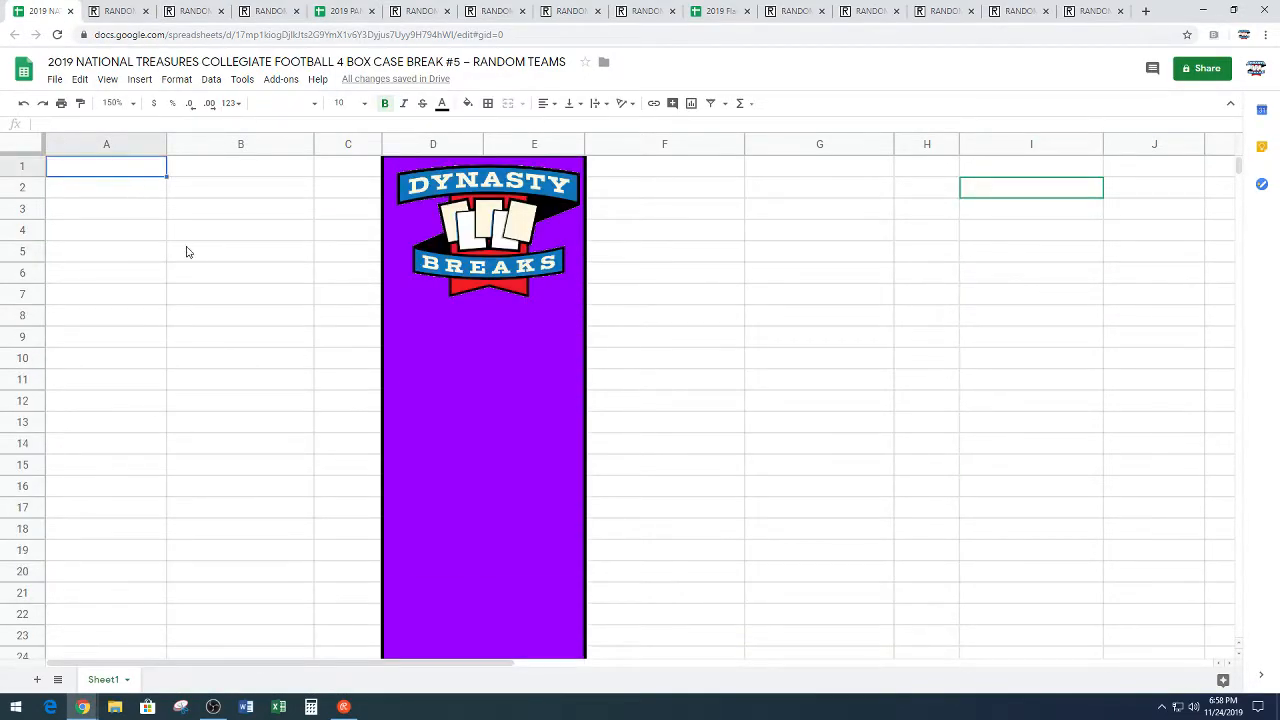
{"action": "scroll", "scroll_direction": "down", "scroll_amount": 3}
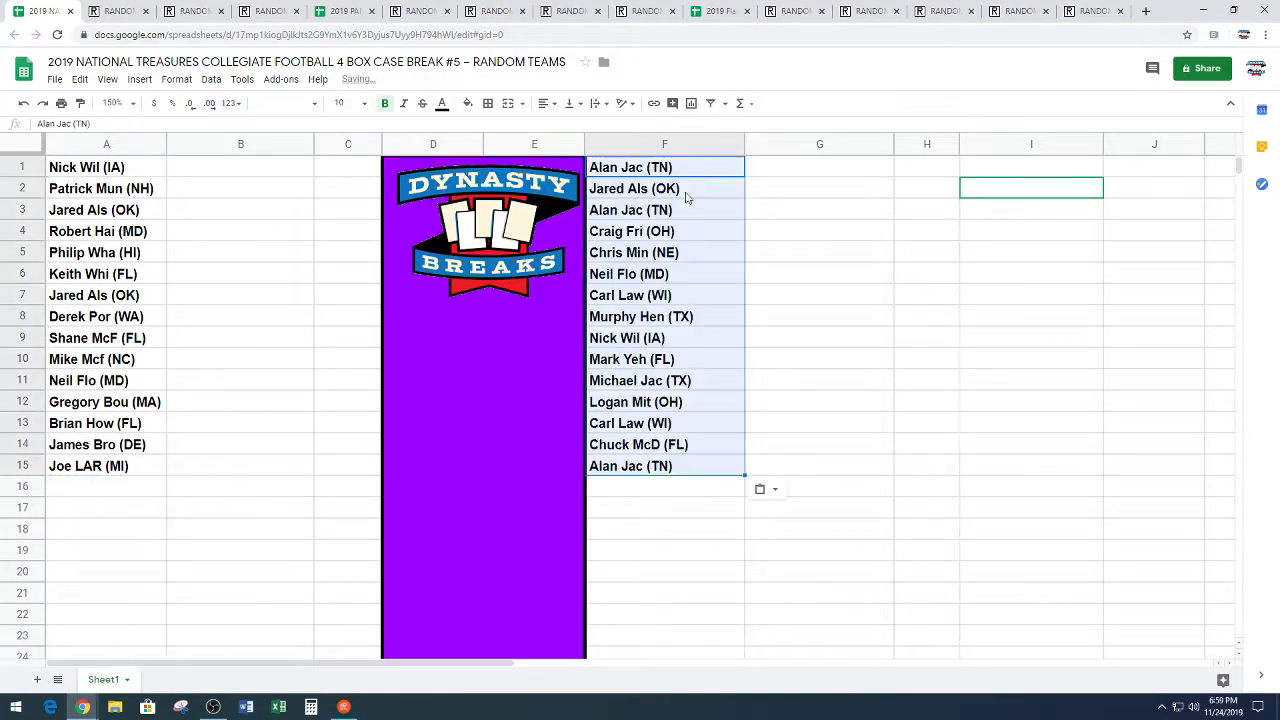
{"action": "left_click", "coordinate": [818, 252]}
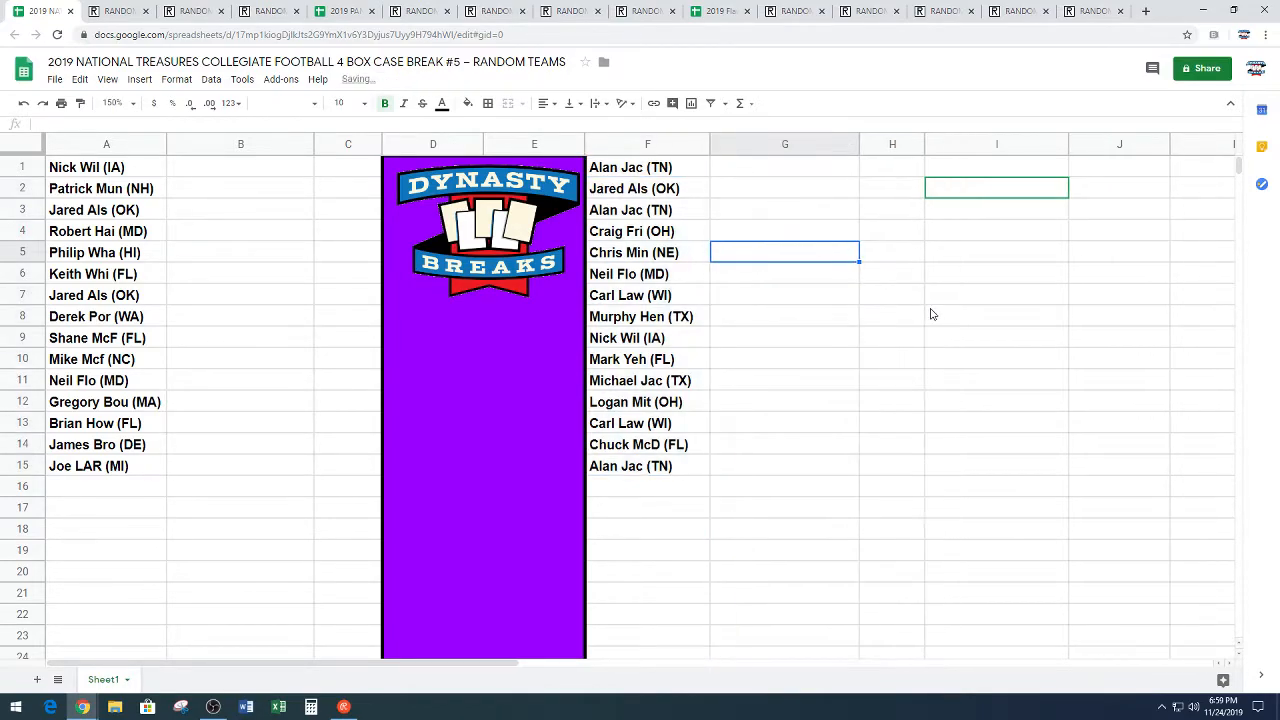
- Copy the NFL team names from the TEAMS section in column I
{"action": "scroll", "scroll_direction": "down", "scroll_amount": 3}
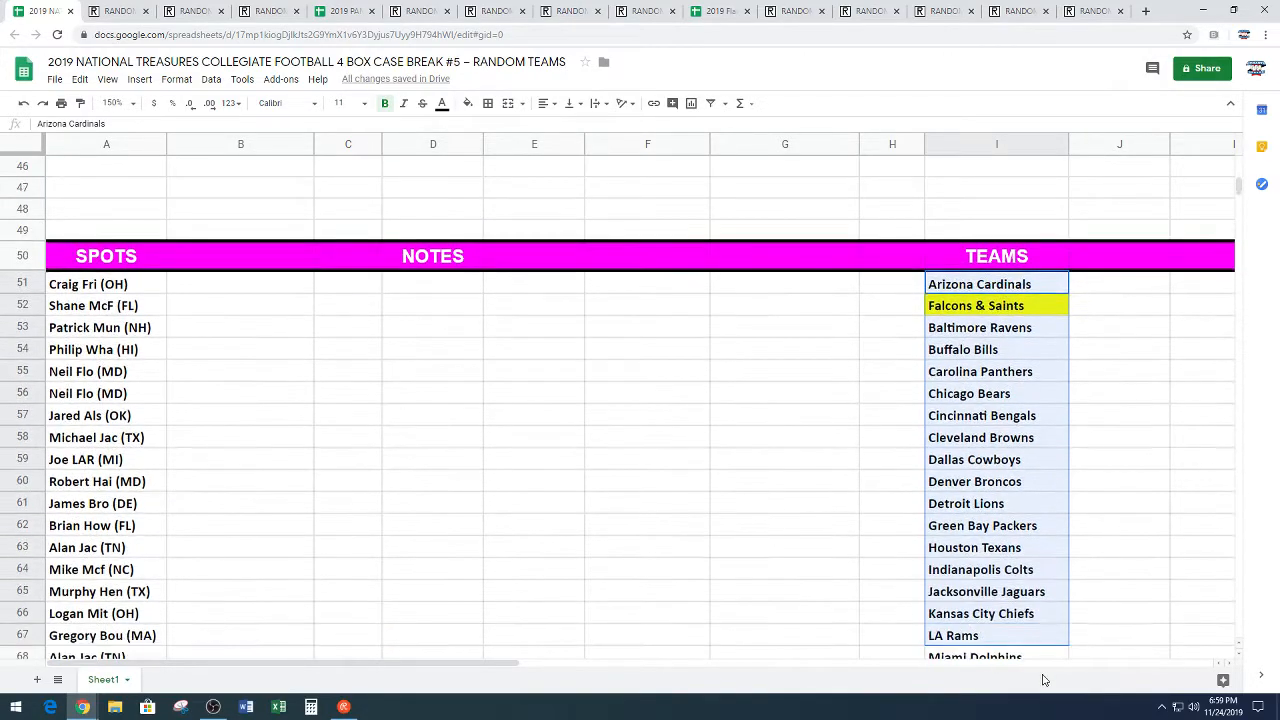
{"action": "scroll", "scroll_direction": "down", "scroll_amount": 3}
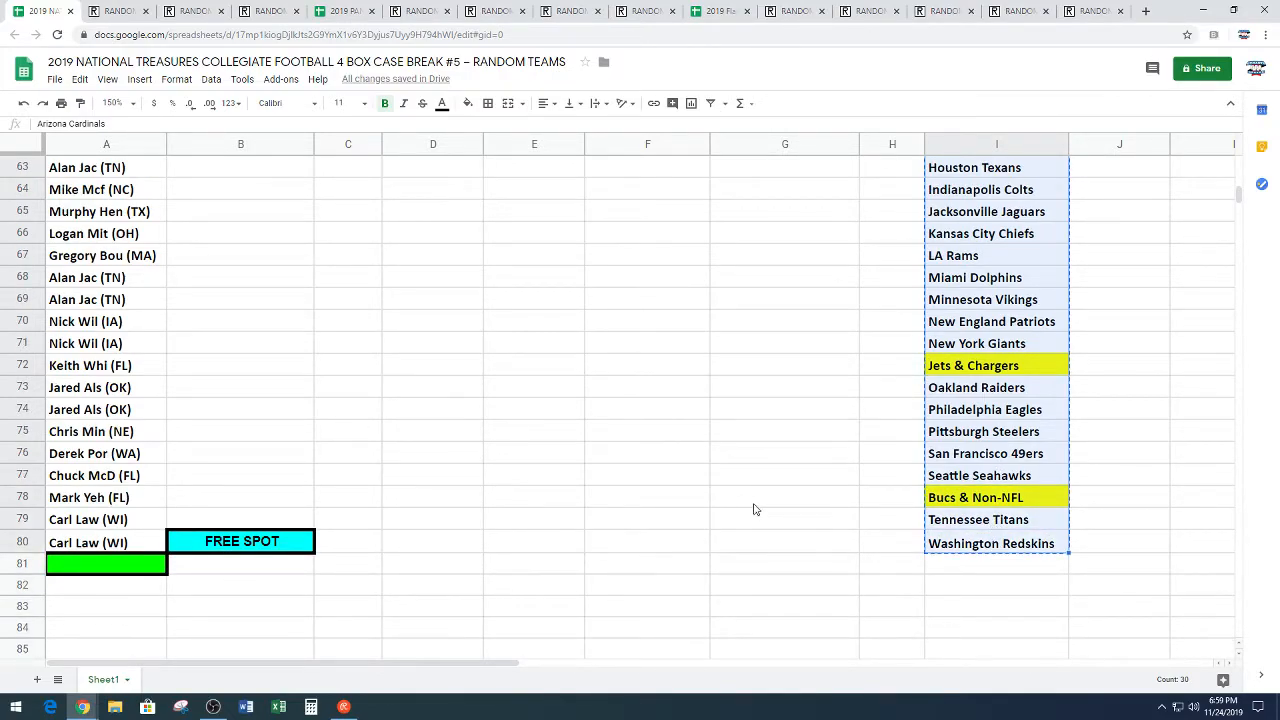
{"action": "scroll", "scroll_direction": "up", "scroll_amount": 3}
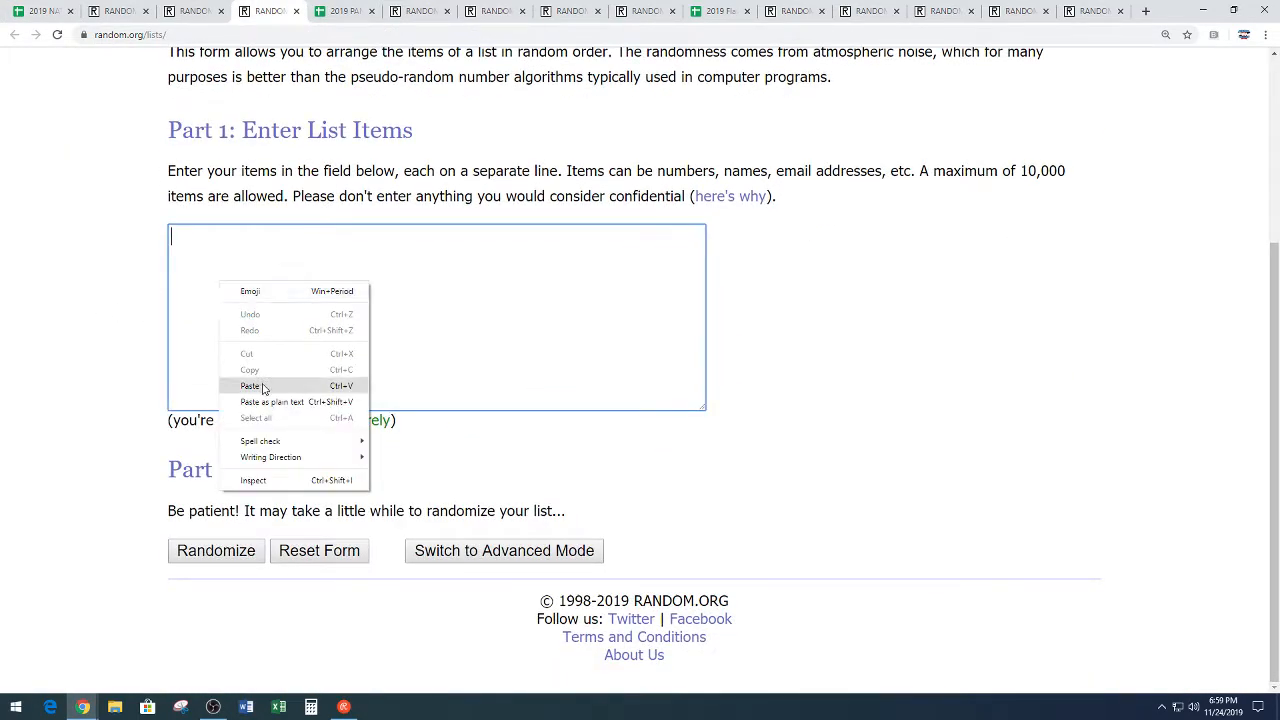
- Paste the 30 NFL teams into the List Randomizer and reshuffle them repeatedly
{"action": "left_click", "coordinate": [250, 386]}
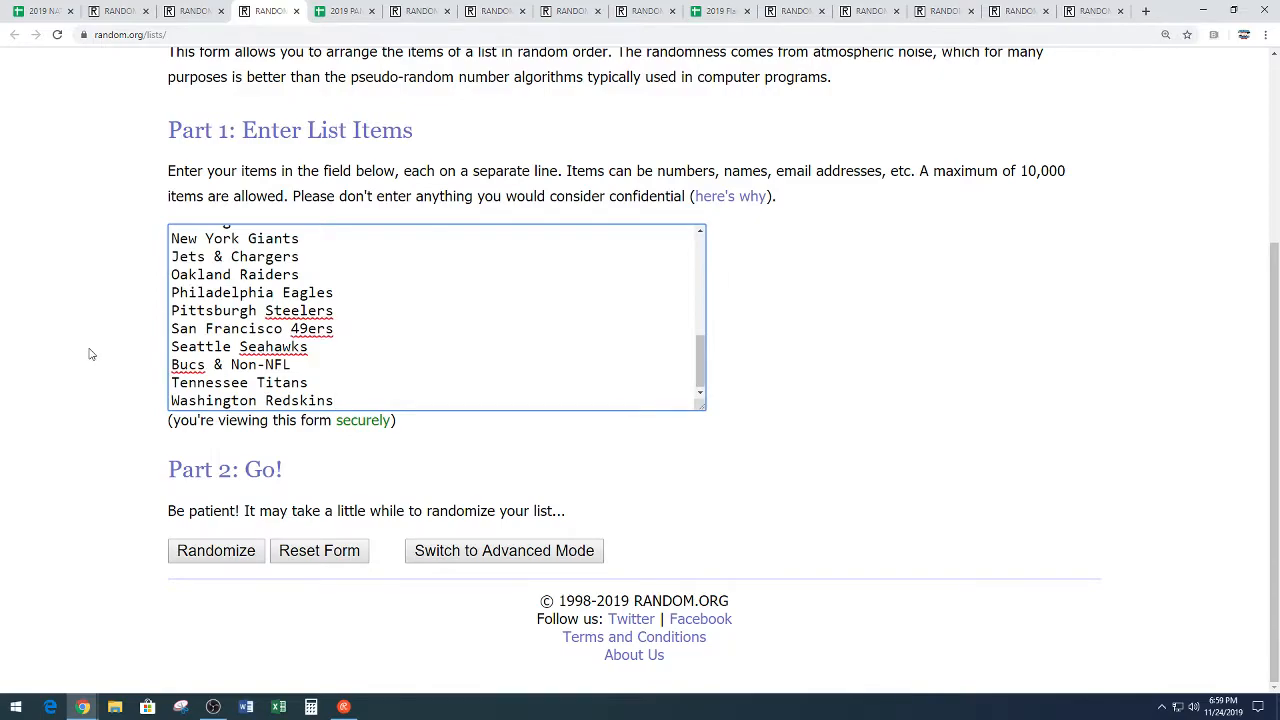
{"action": "left_click", "coordinate": [216, 550]}
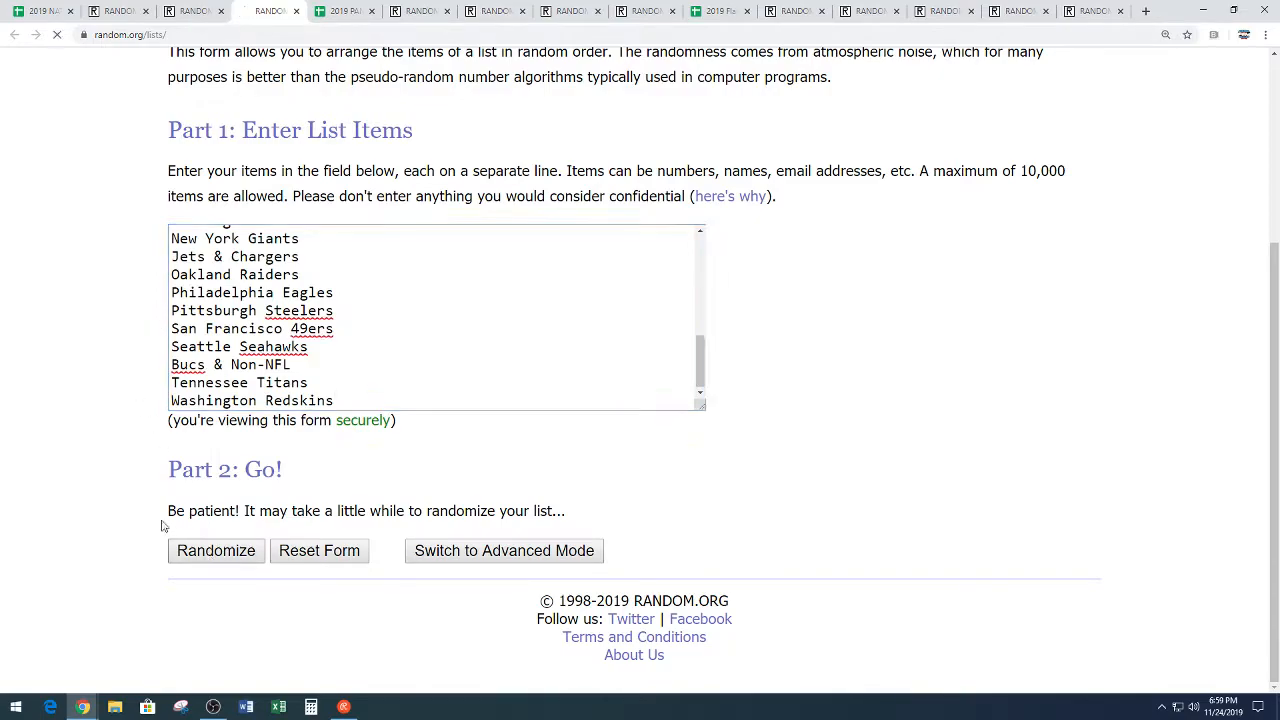
{"action": "left_click", "coordinate": [216, 550]}
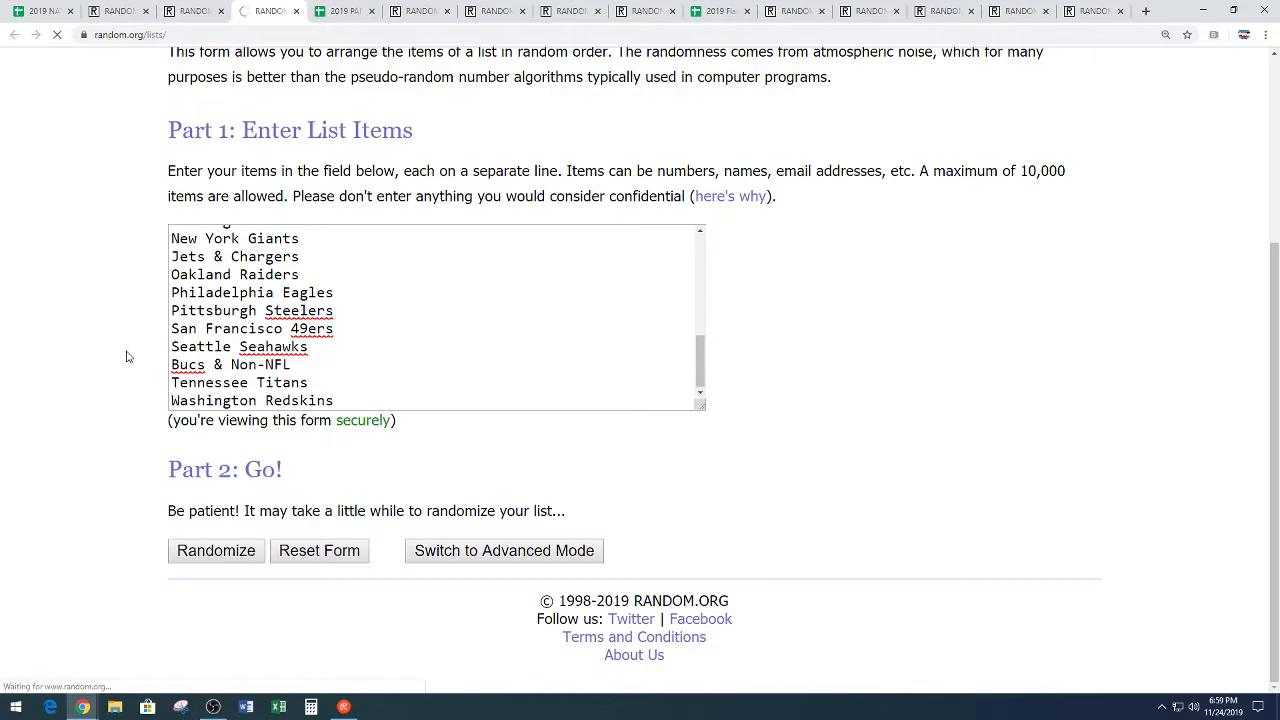
{"action": "left_click", "coordinate": [216, 550]}
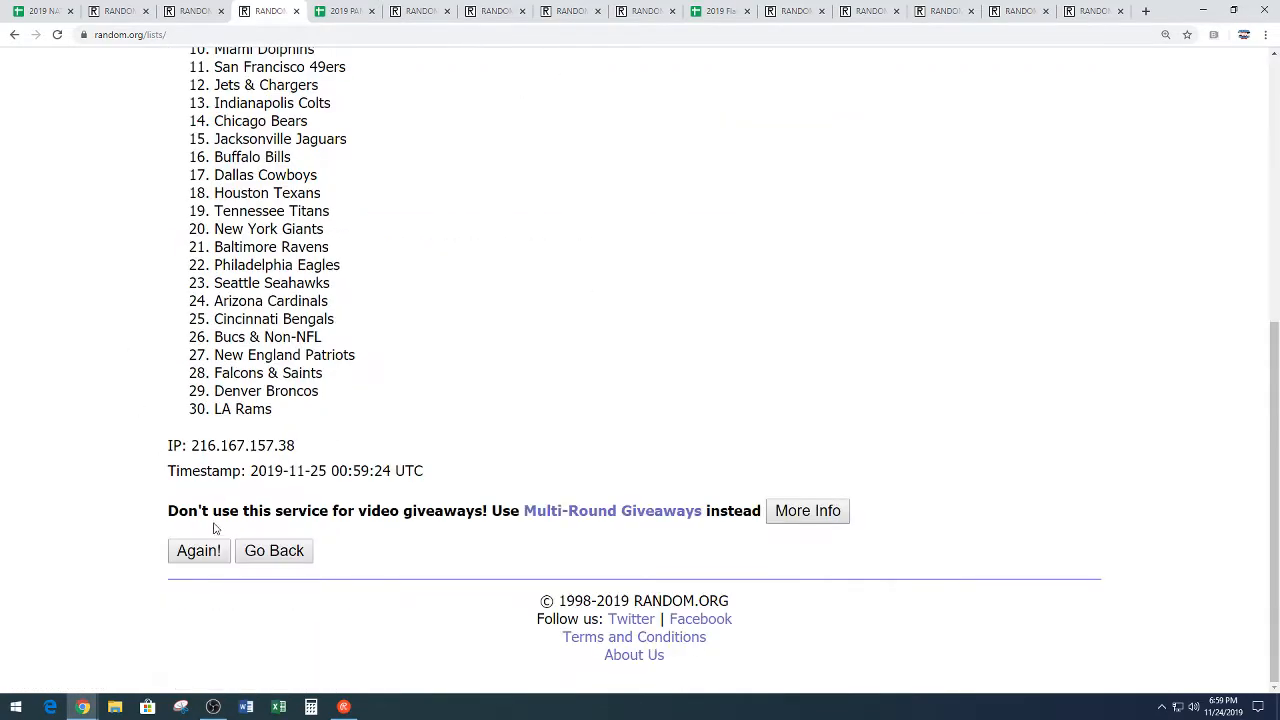
{"action": "left_click", "coordinate": [198, 552]}
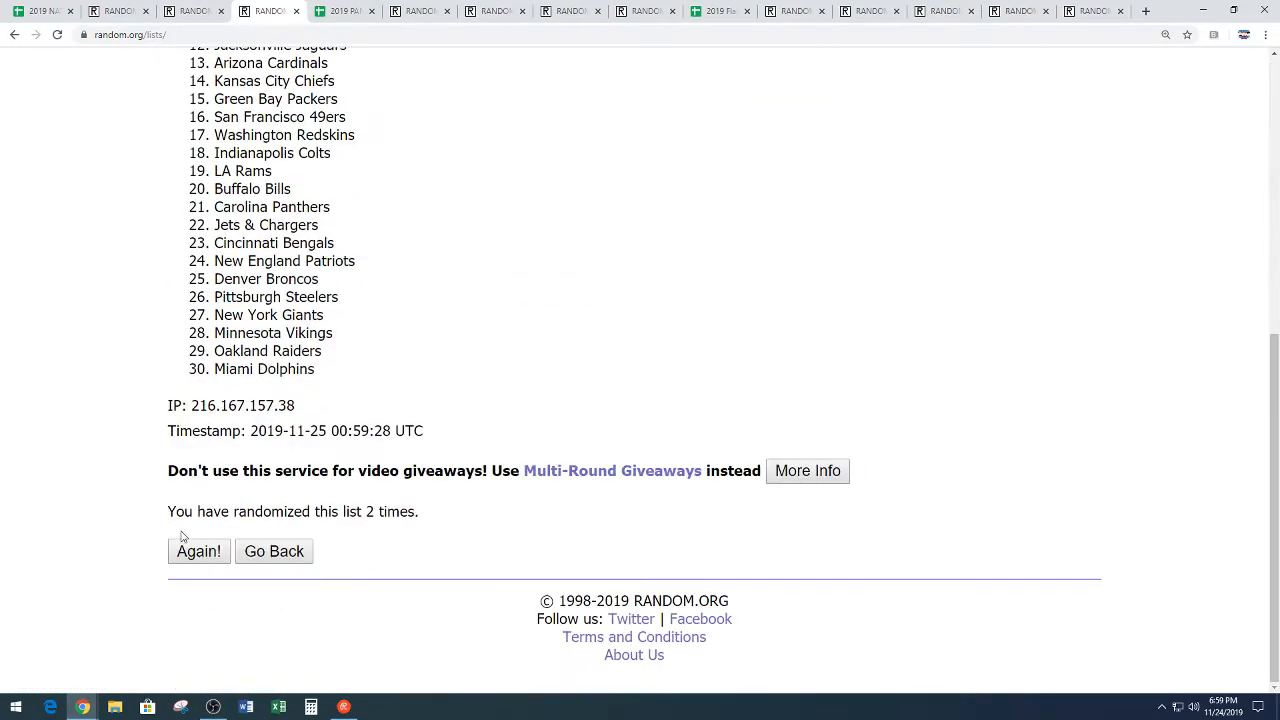
{"action": "left_click", "coordinate": [198, 552]}
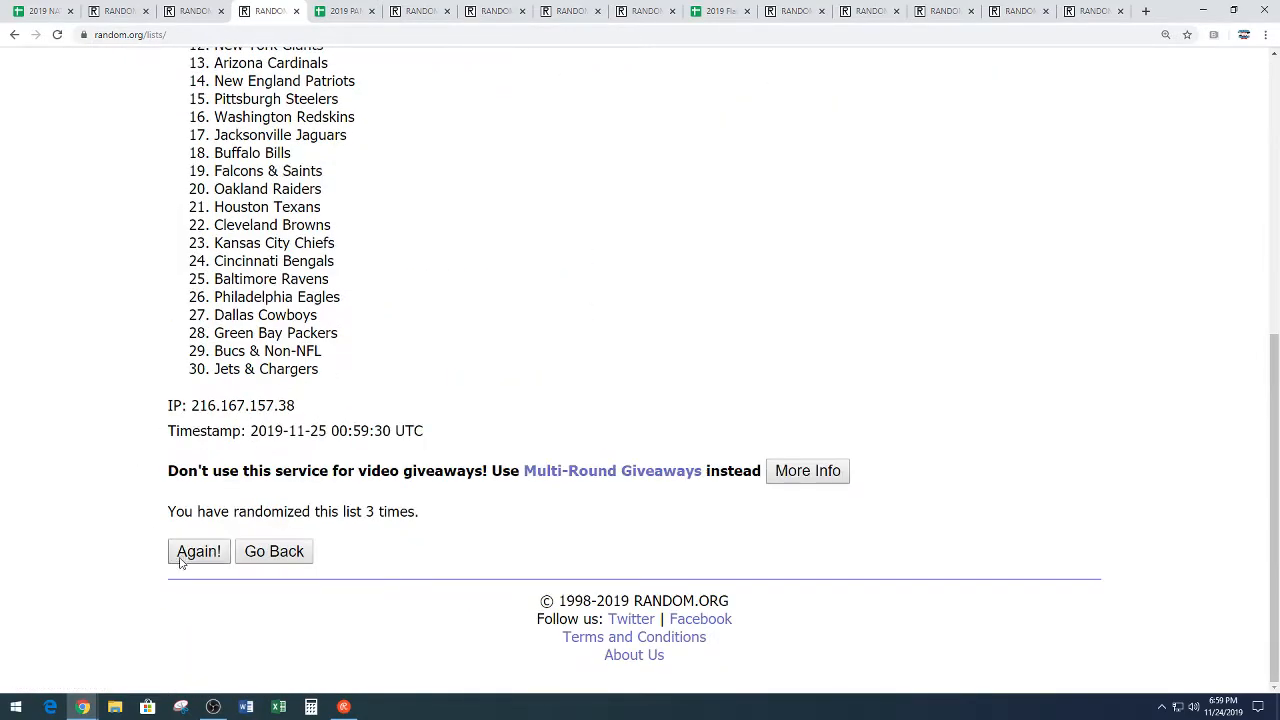
{"action": "left_click", "coordinate": [198, 552]}
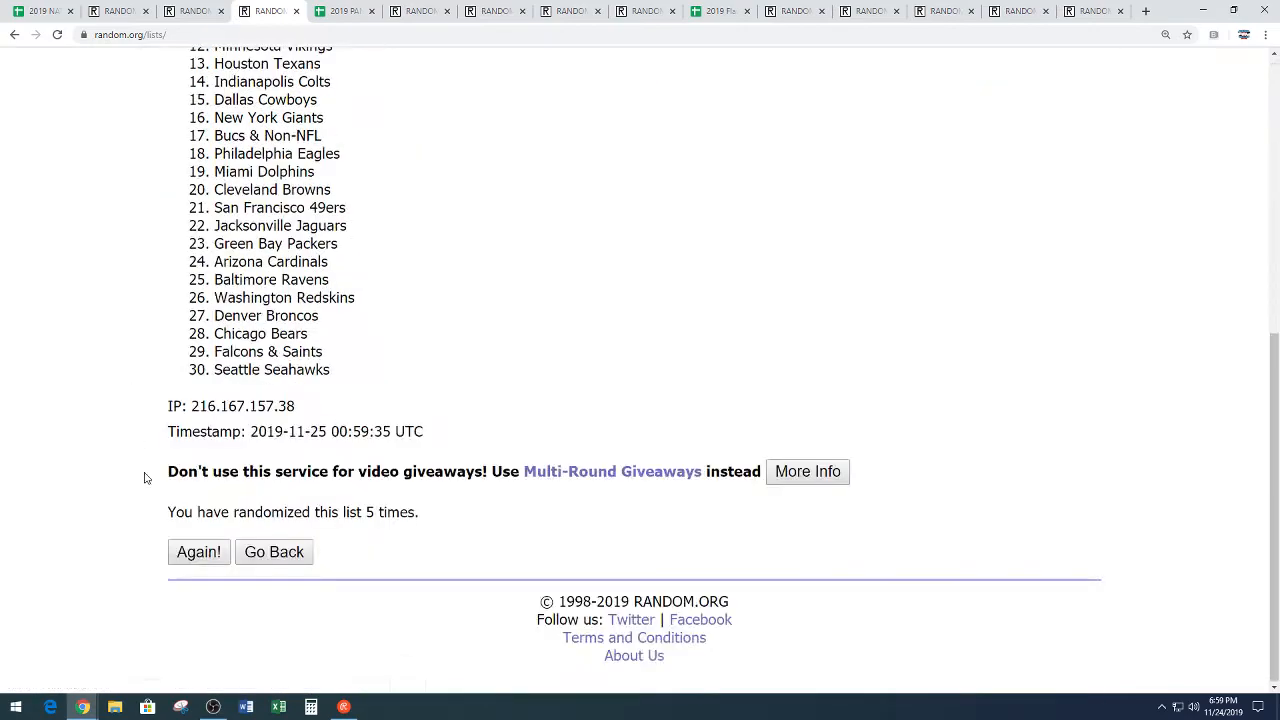
{"action": "left_click", "coordinate": [198, 552]}
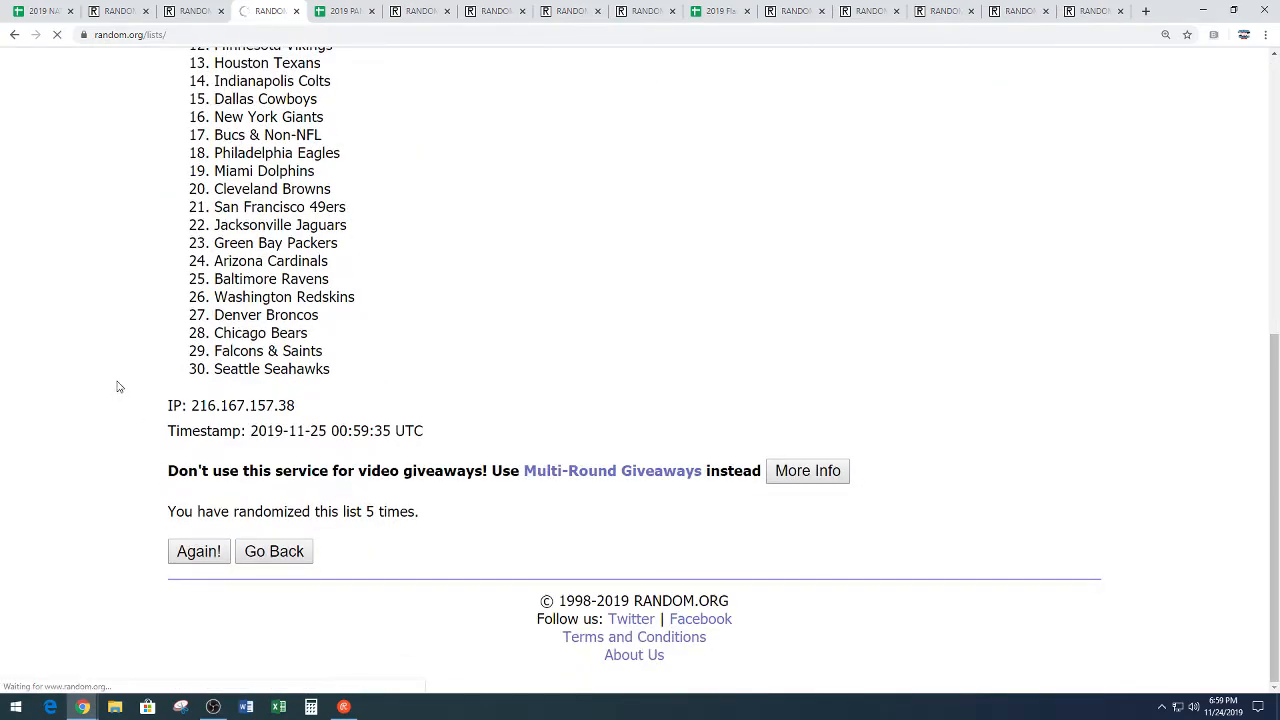
{"action": "left_click", "coordinate": [198, 552]}
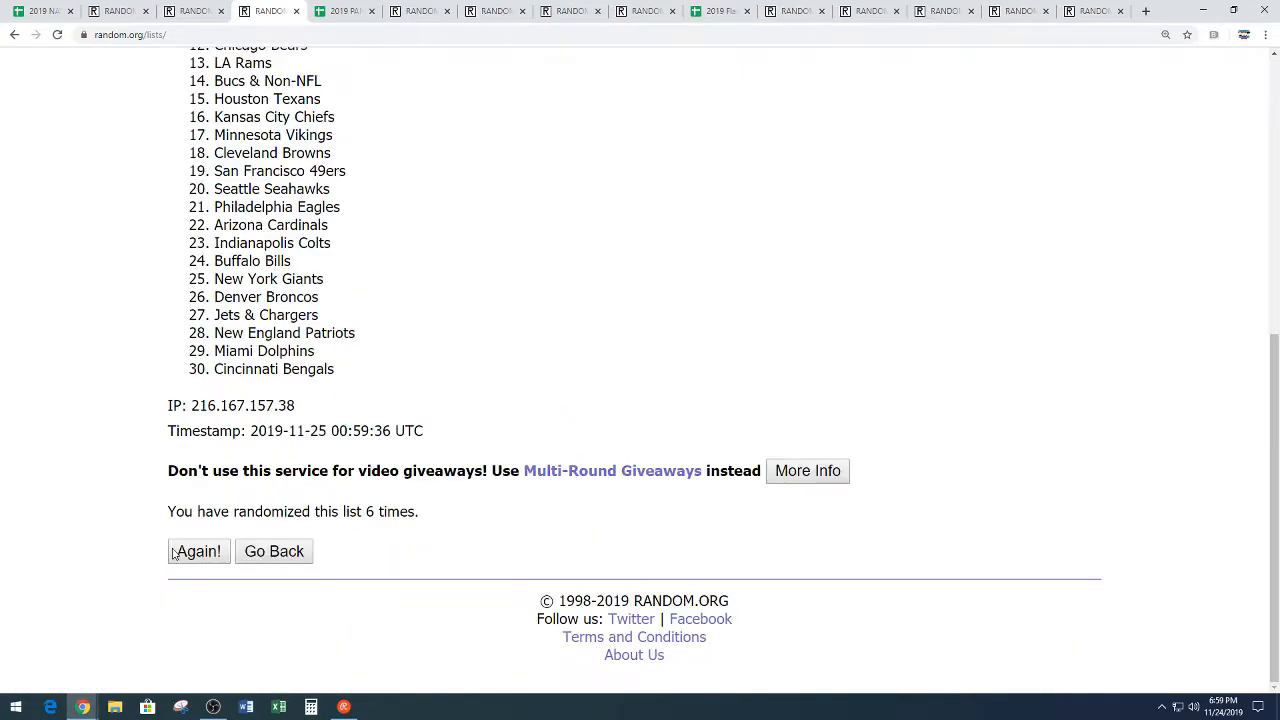
{"action": "left_click", "coordinate": [196, 552]}
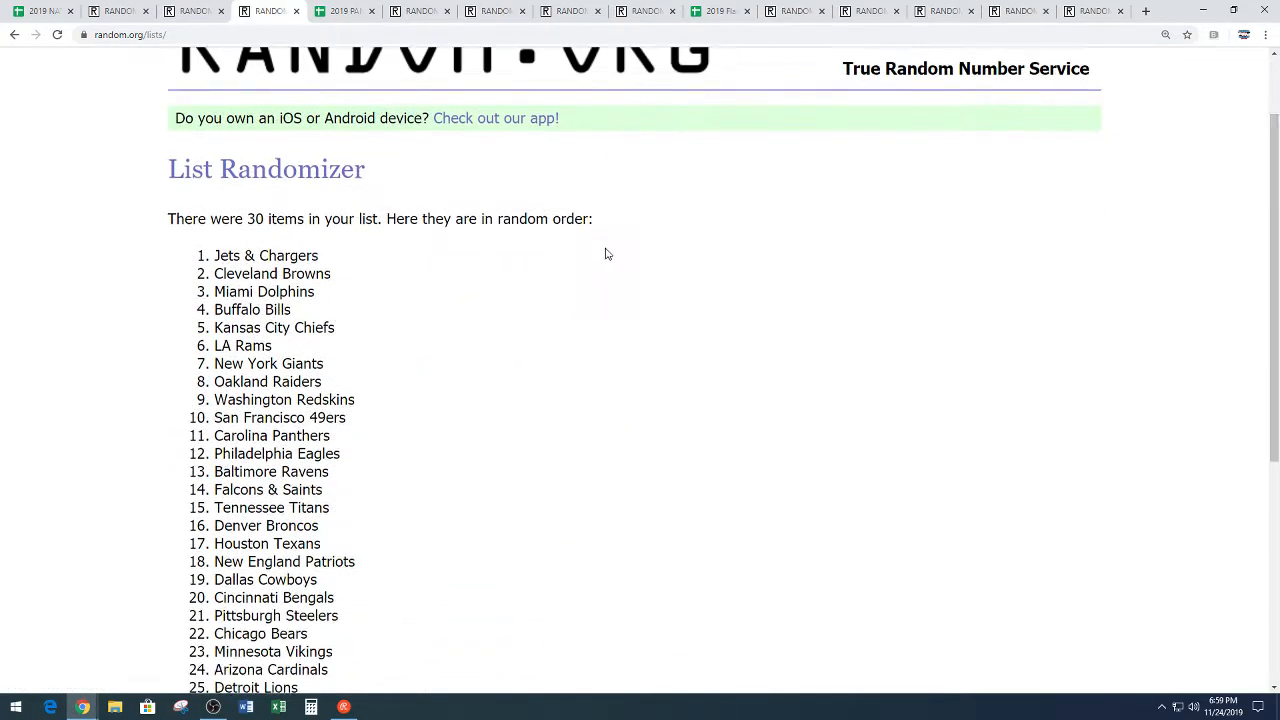
- Copy the final shuffled order of all 30 teams and return to the roster
{"action": "scroll", "scroll_direction": "down", "scroll_amount": 3}
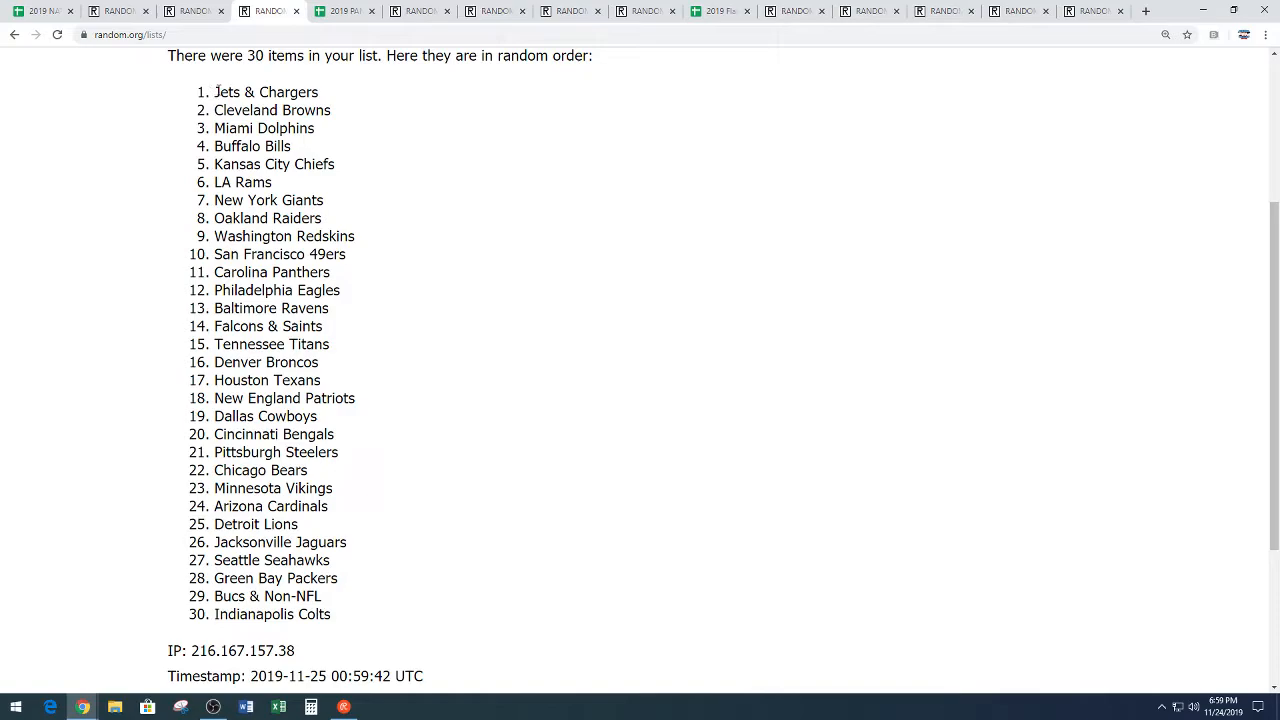
{"action": "left_click_drag", "start_coordinate": [216, 92], "coordinate": [332, 614]}
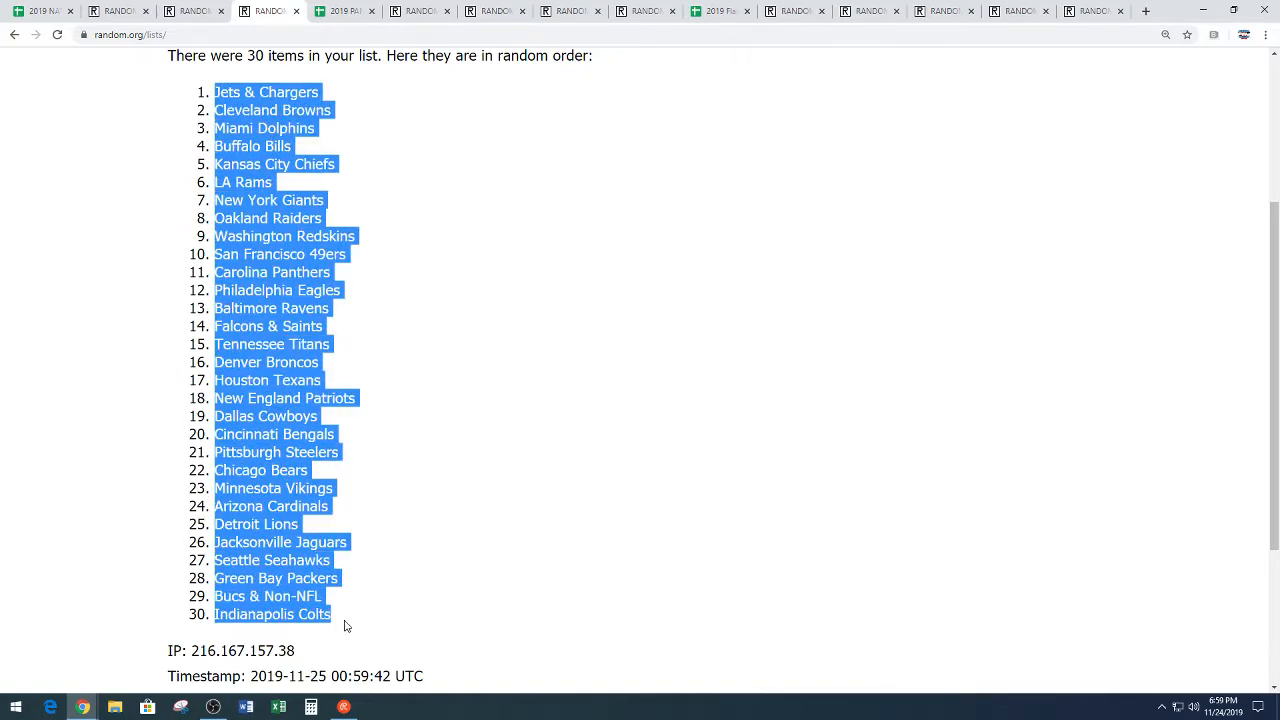
{"action": "mouse_move", "coordinate": [364, 436]}
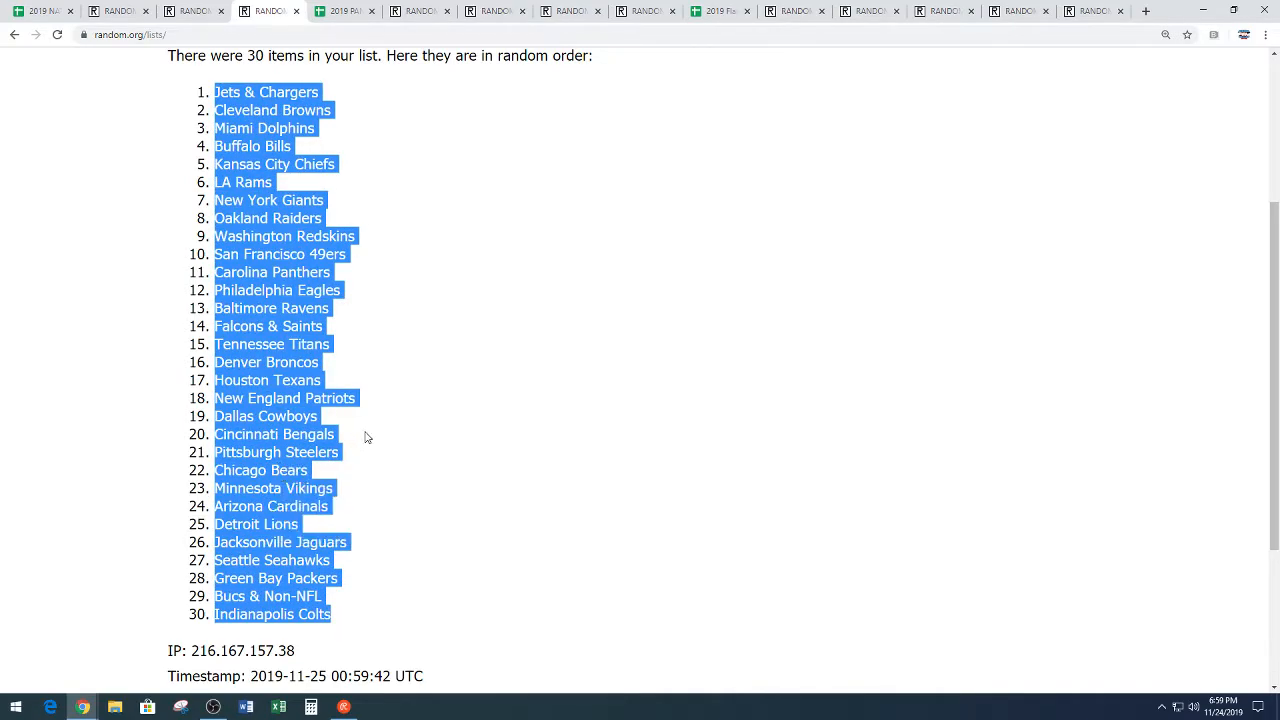
{"action": "scroll", "scroll_direction": "down", "scroll_amount": 3}
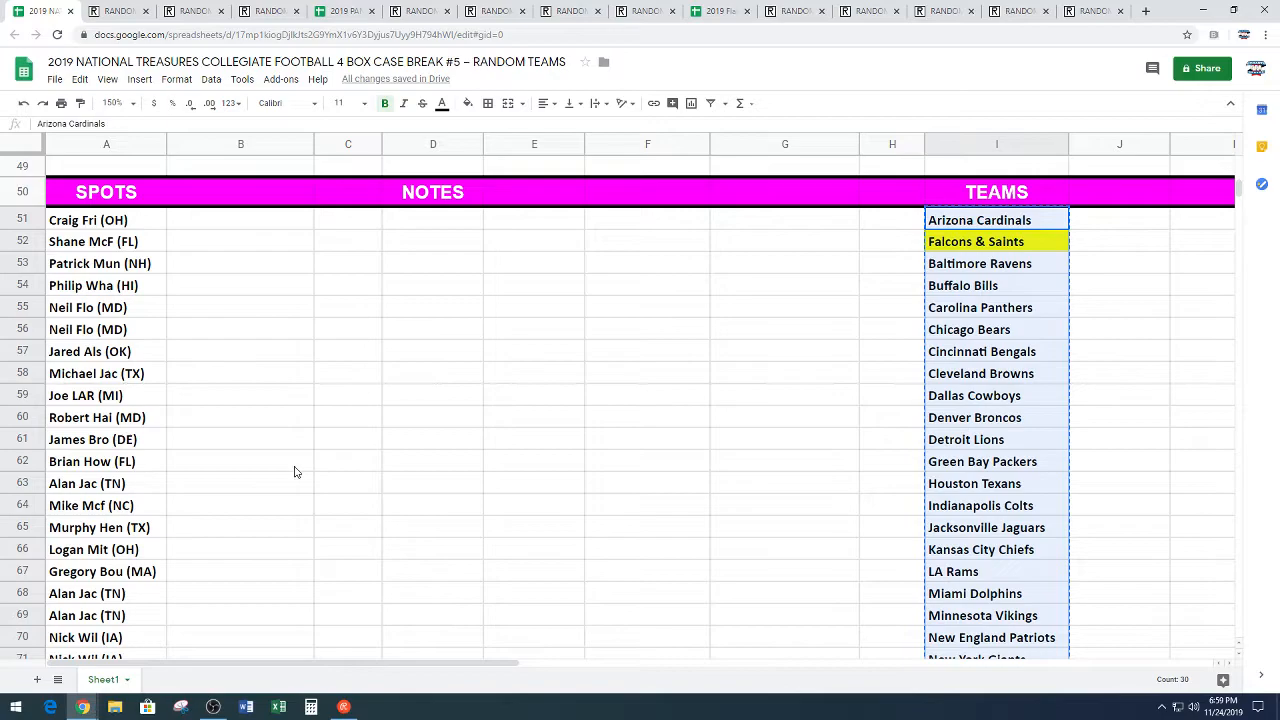
- Paste the shuffled teams into column B and move teams 16–30 into G1:G15
{"action": "scroll", "scroll_direction": "up", "scroll_amount": 3}
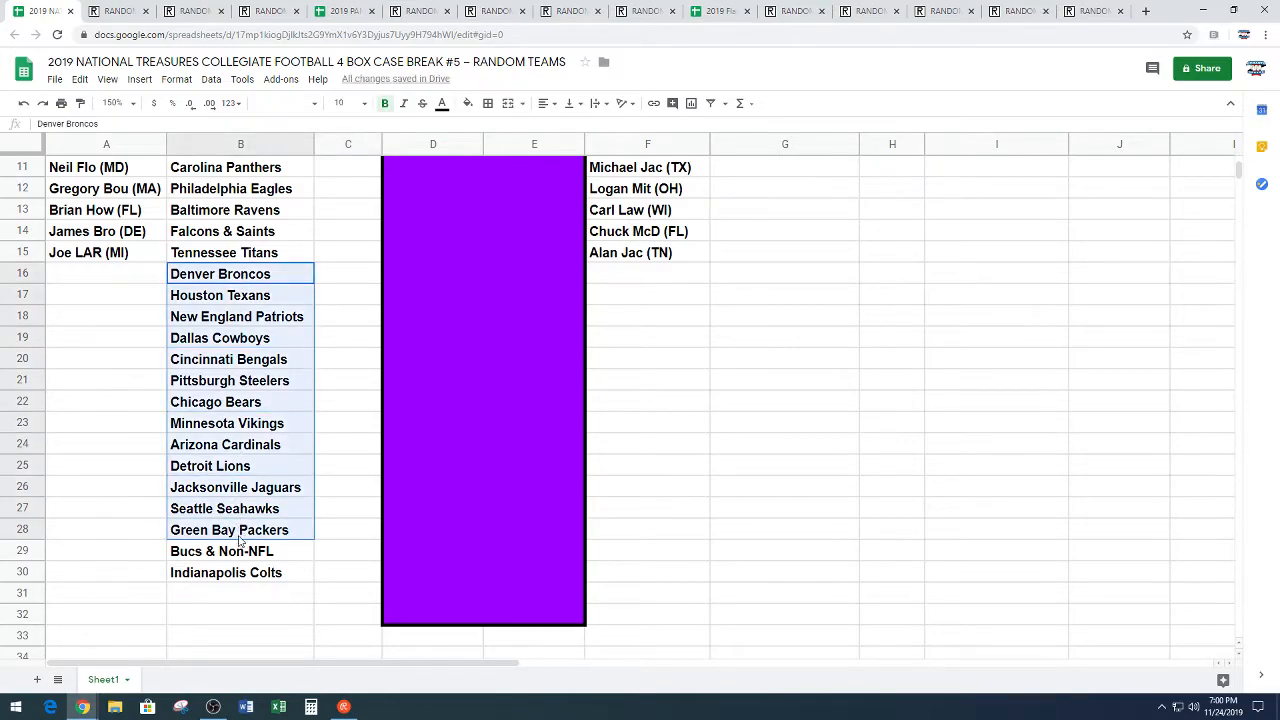
{"action": "scroll", "scroll_direction": "up", "scroll_amount": 3}
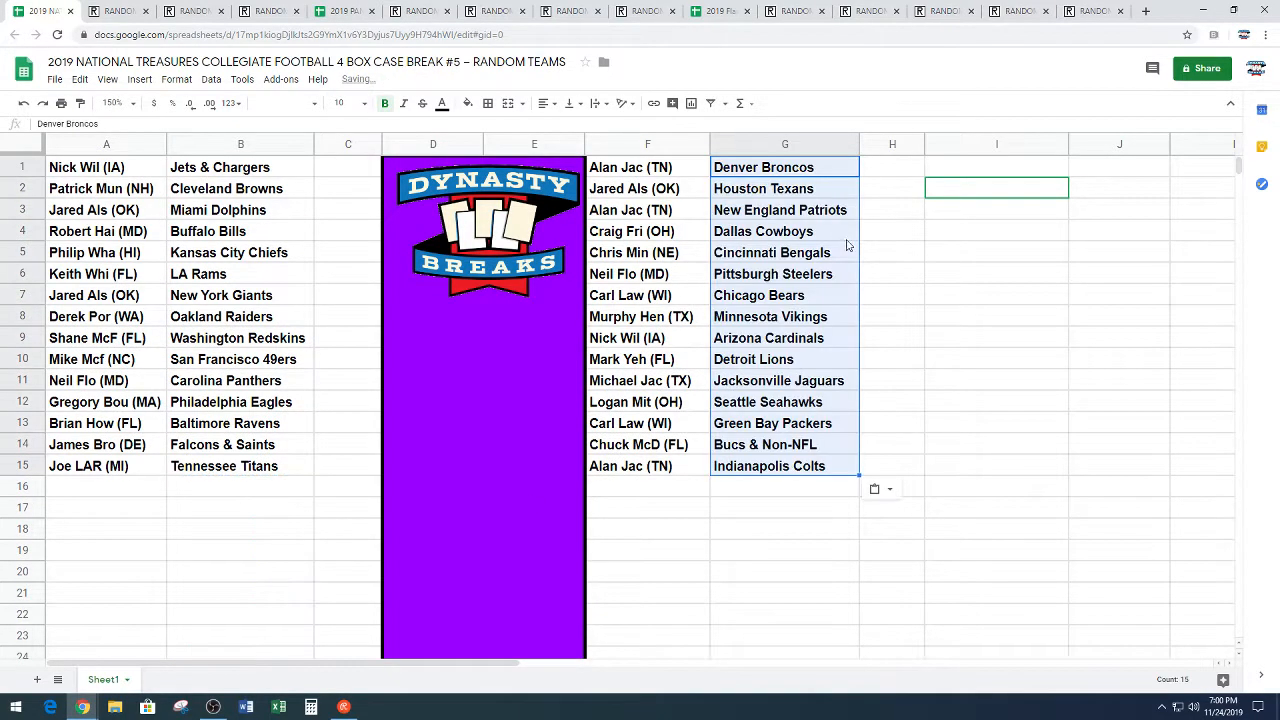
{"action": "left_click", "coordinate": [1120, 360]}
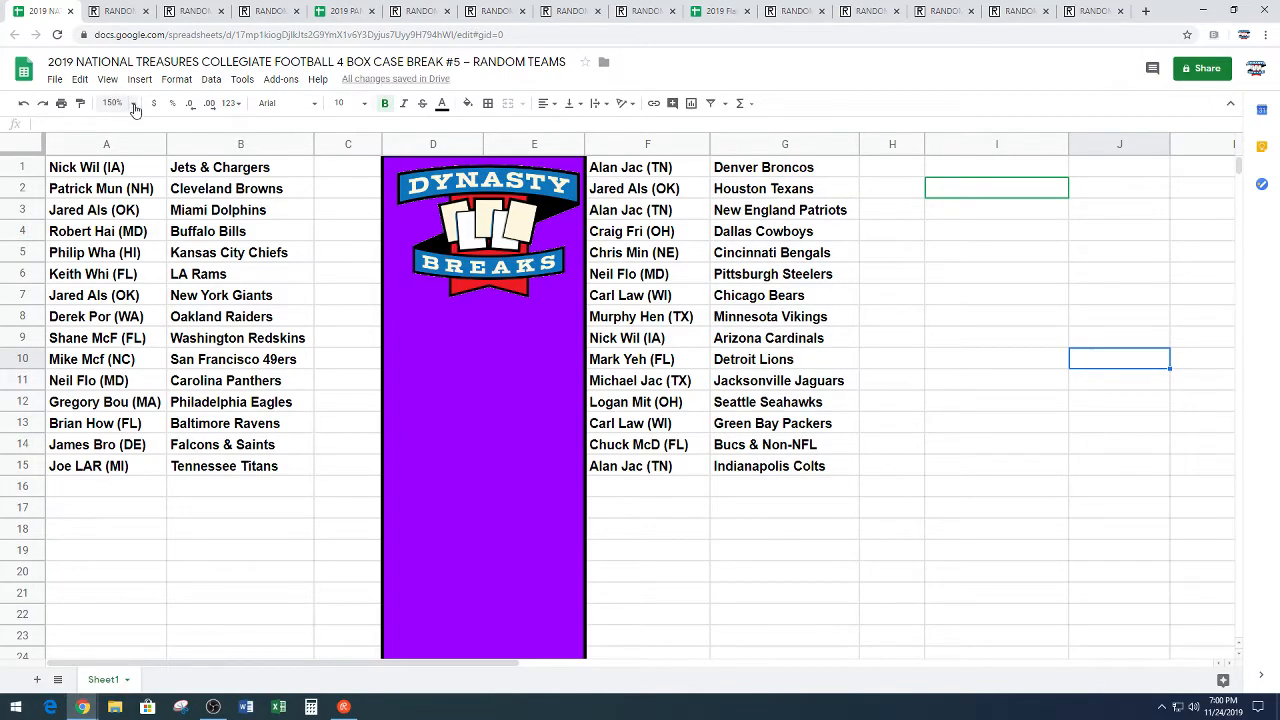